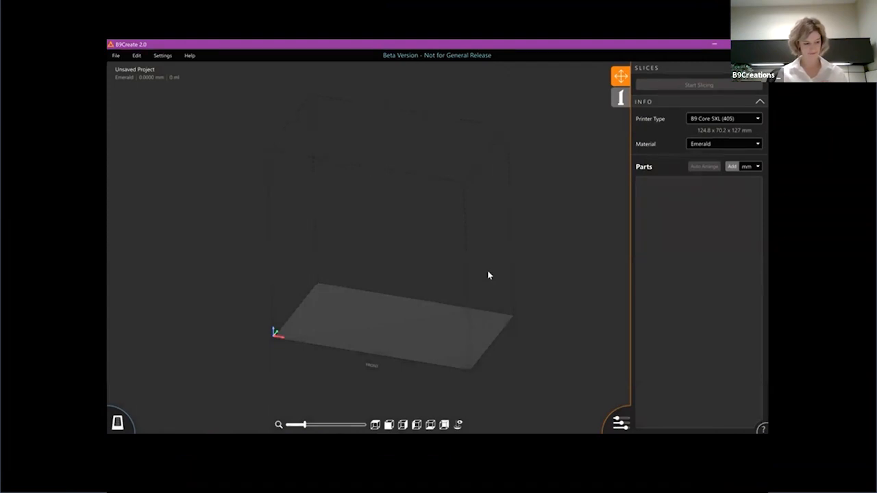
mouse_move(716, 174)
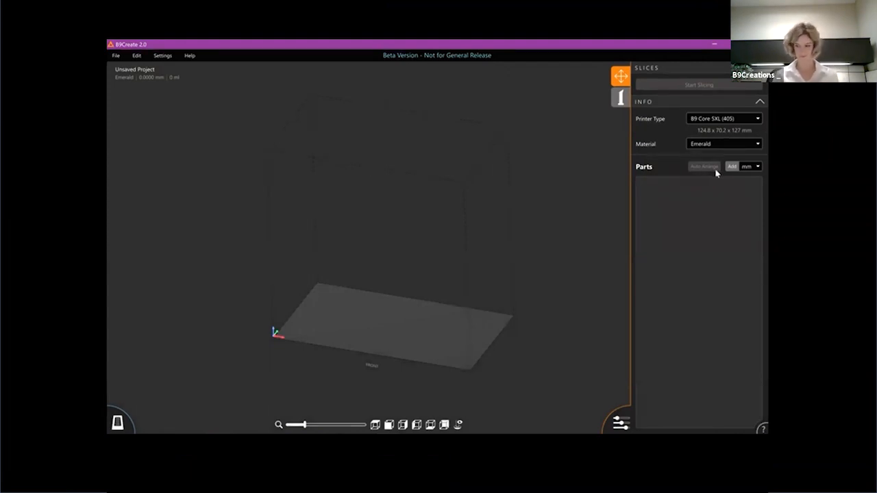
Import the MatrixSignet STL ring file onto the build plate.
click(731, 165)
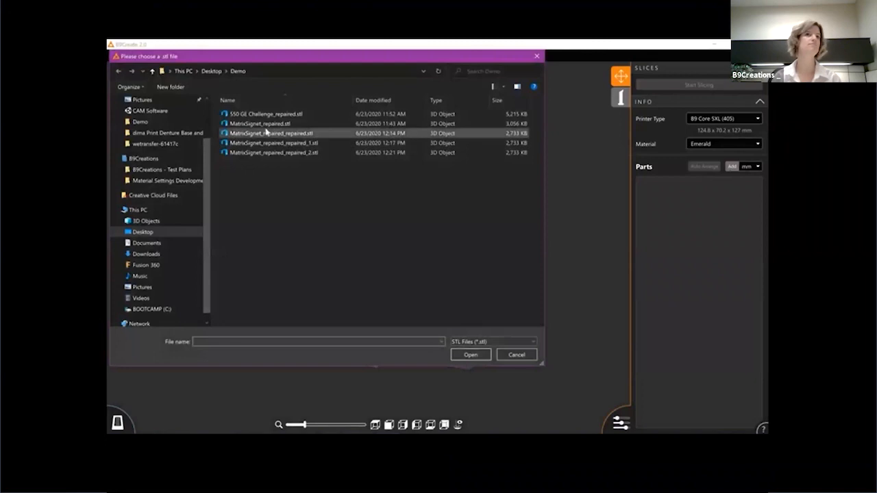
click(469, 354)
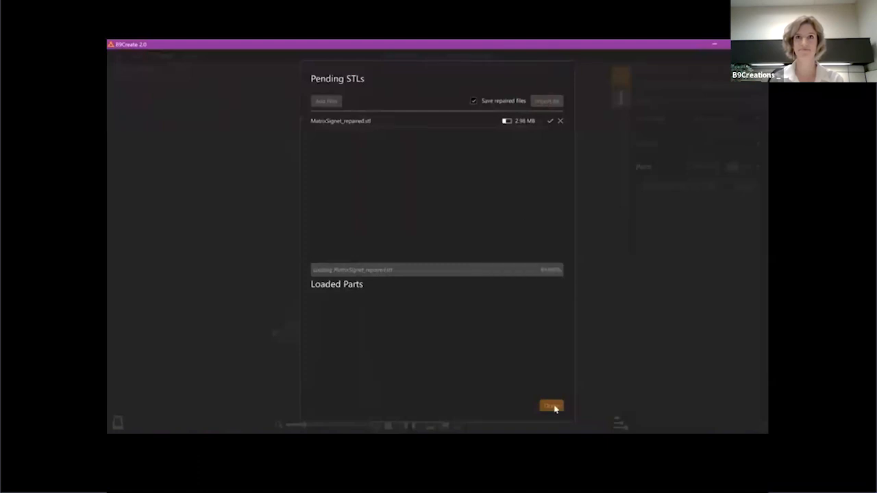
click(551, 406)
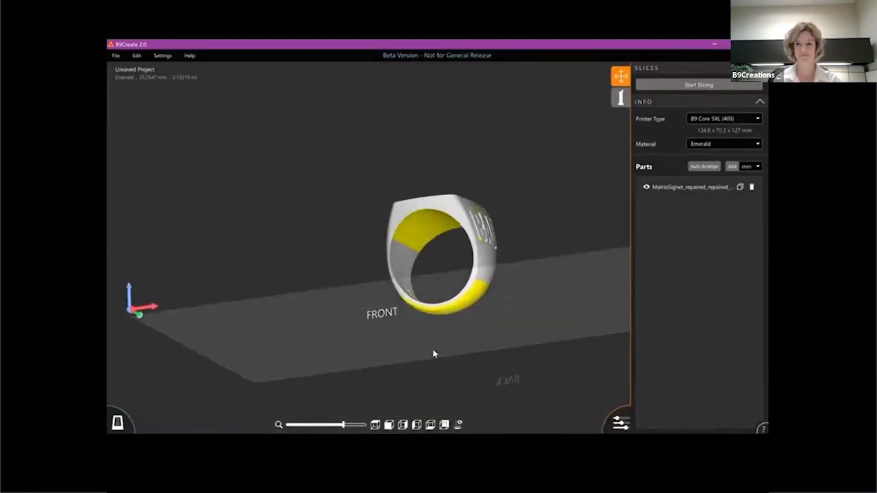
Select the ring and set its auto support angle to 45.0, raising it to Z 4.270.
drag(432, 353, 450, 335)
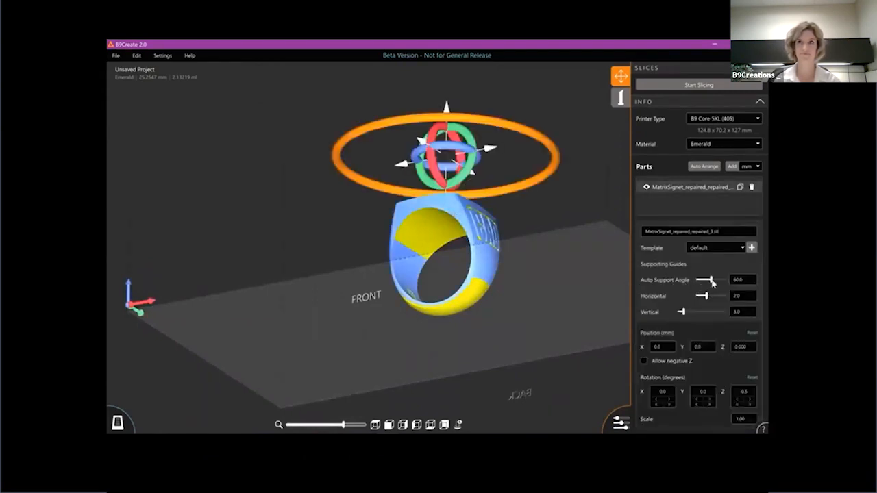
drag(710, 280, 705, 280)
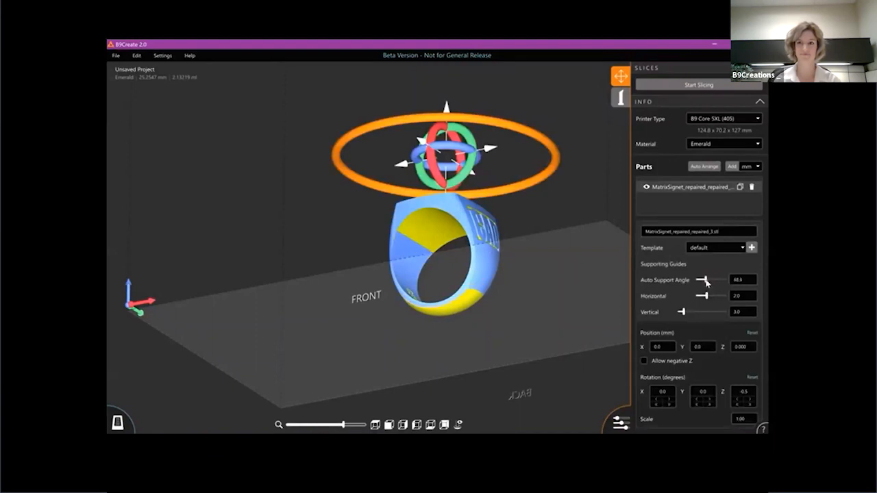
drag(719, 280, 705, 279)
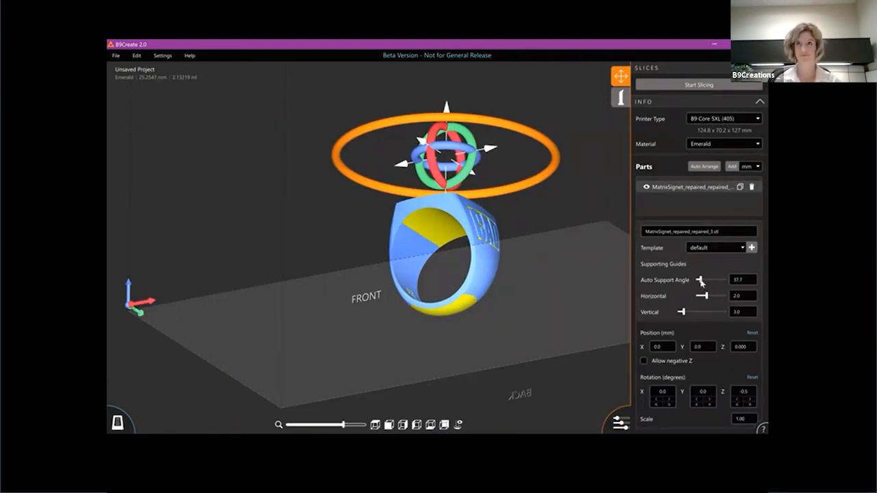
drag(704, 279, 716, 279)
text(45)
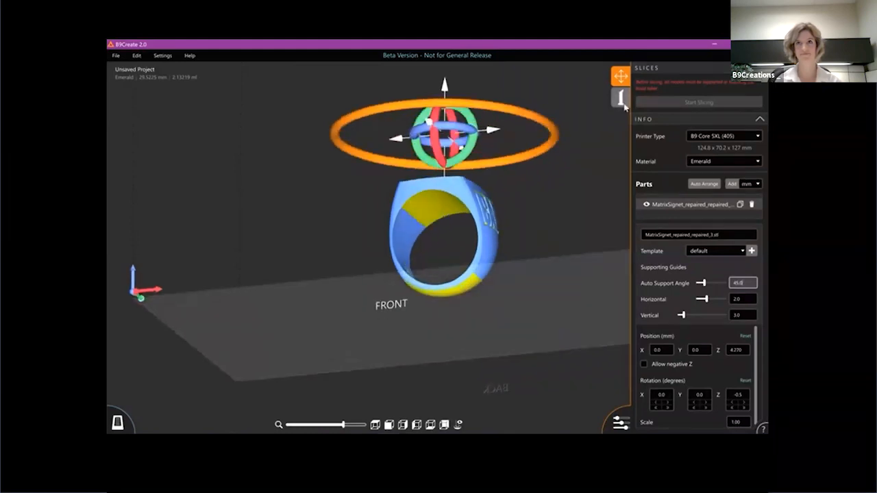
Turn on Y support mirroring and place supports on the ring's underside.
click(619, 97)
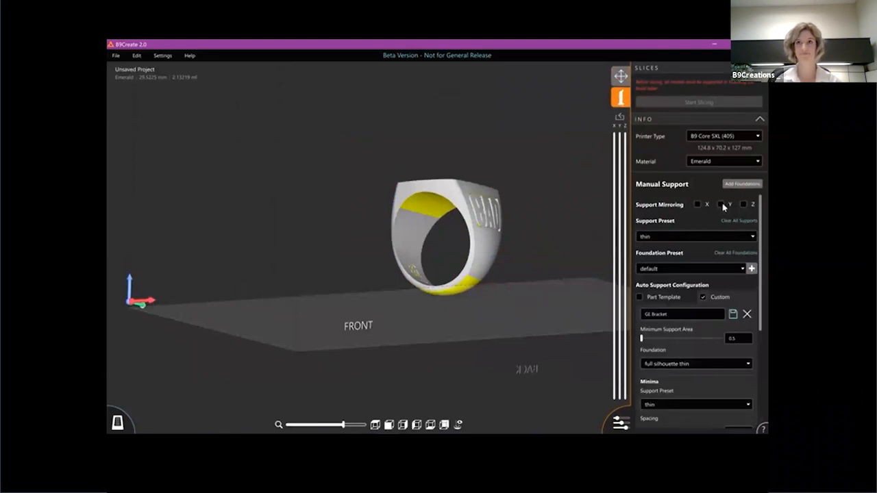
click(720, 204)
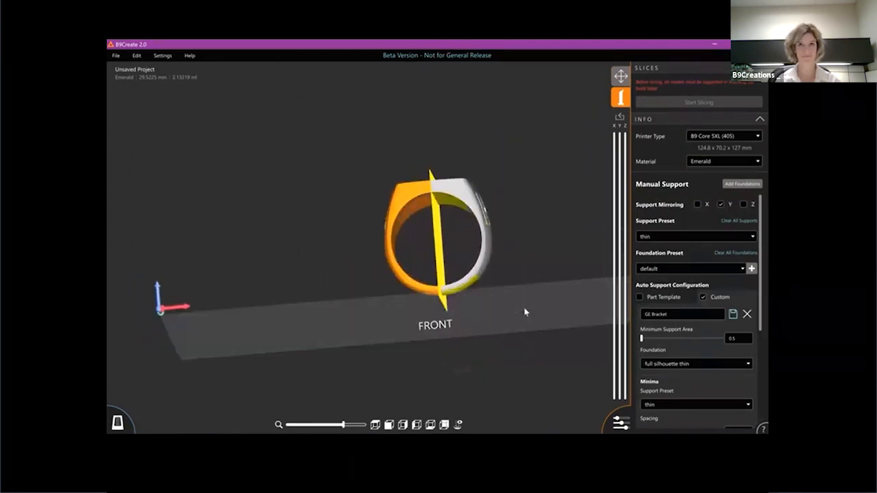
drag(435, 246, 442, 319)
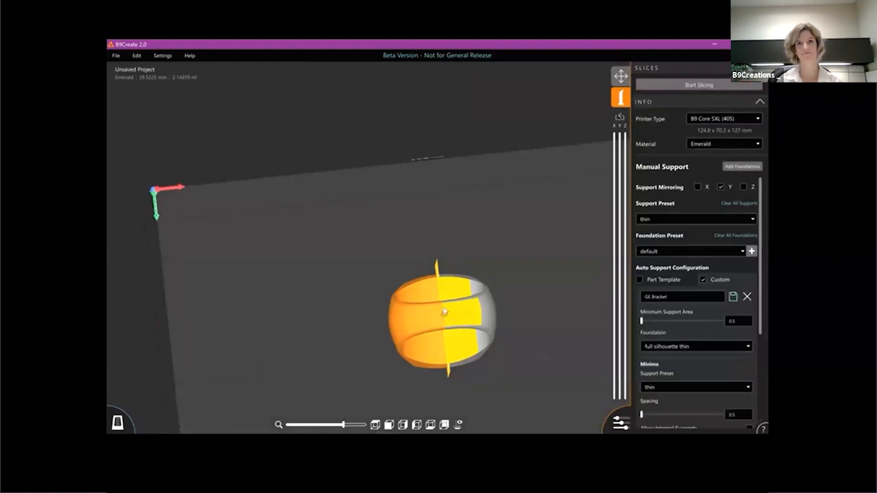
click(443, 313)
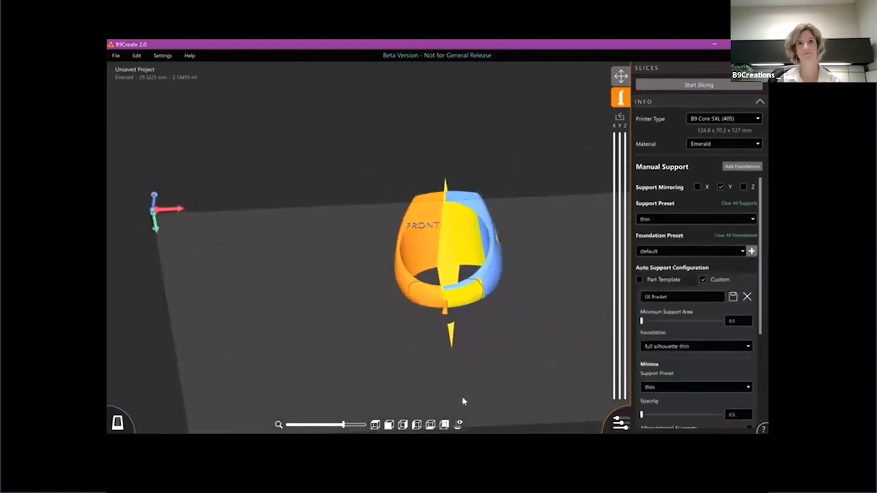
drag(462, 400, 465, 330)
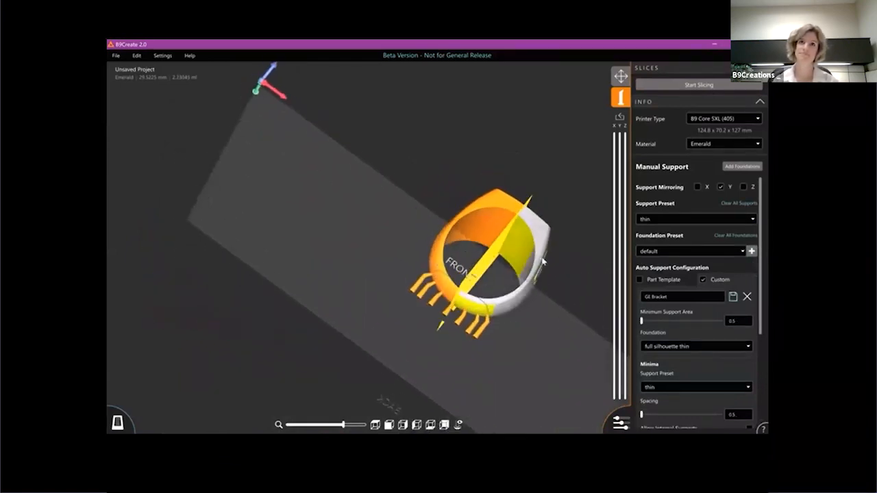
drag(479, 274, 479, 239)
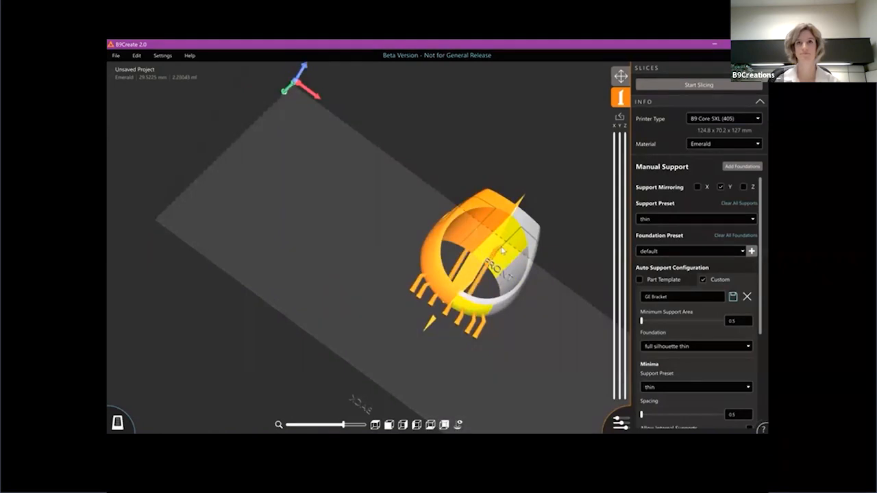
drag(479, 260, 411, 287)
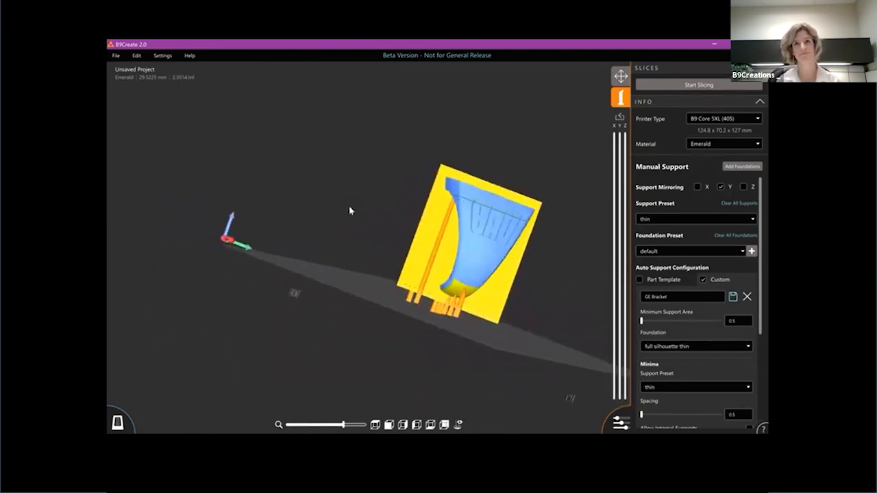
Orbit to the ring's side and back to the front while adding foundation supports.
drag(349, 212, 281, 171)
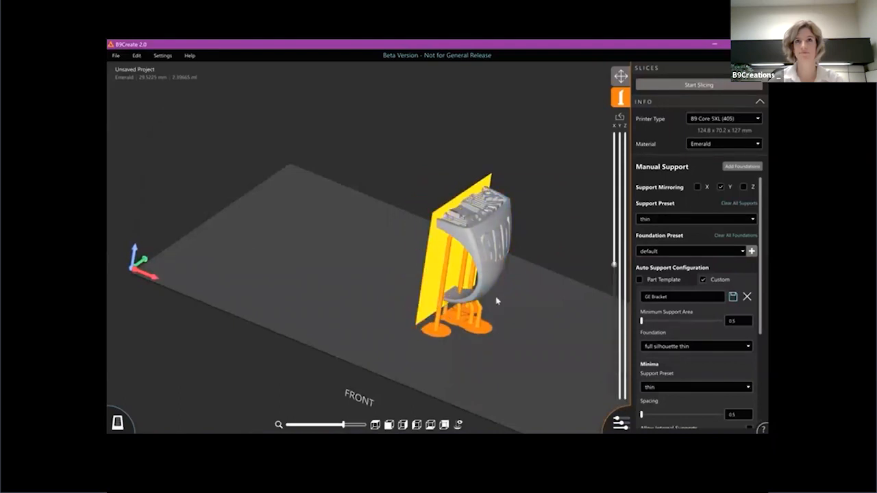
drag(497, 302, 558, 243)
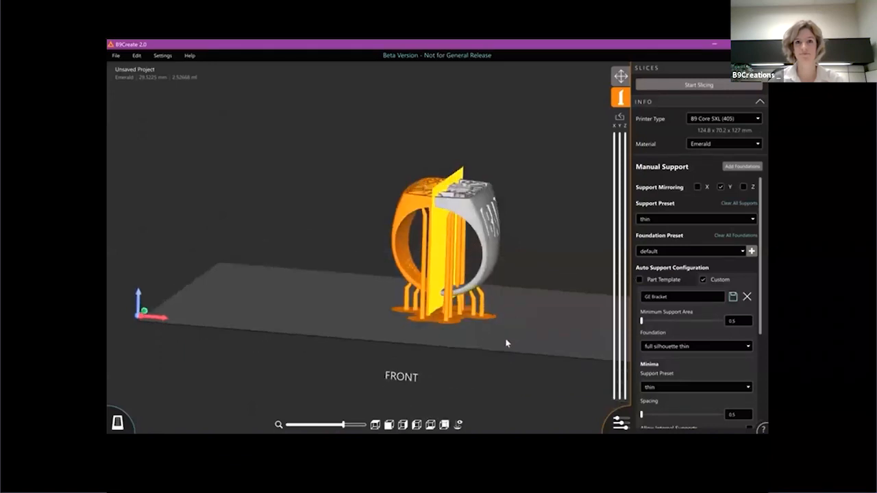
Select a support on the ring's right side to view its 0.30 mm tip radius settings.
drag(507, 343, 483, 328)
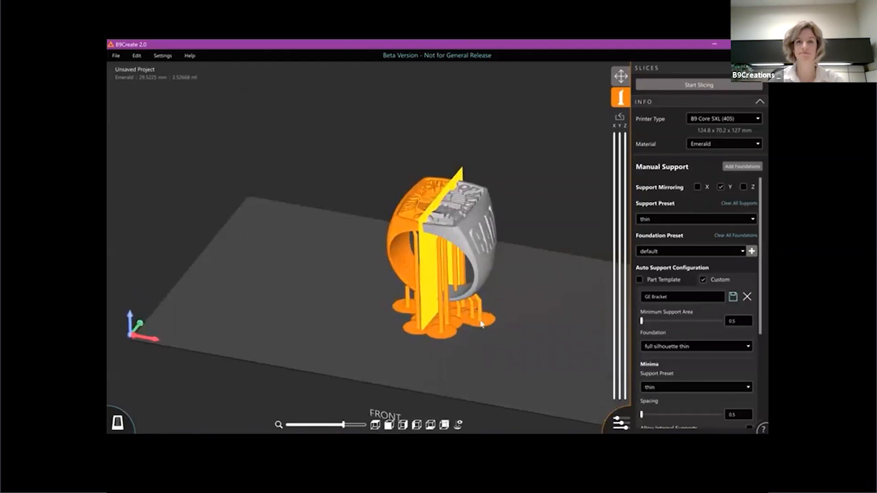
click(480, 325)
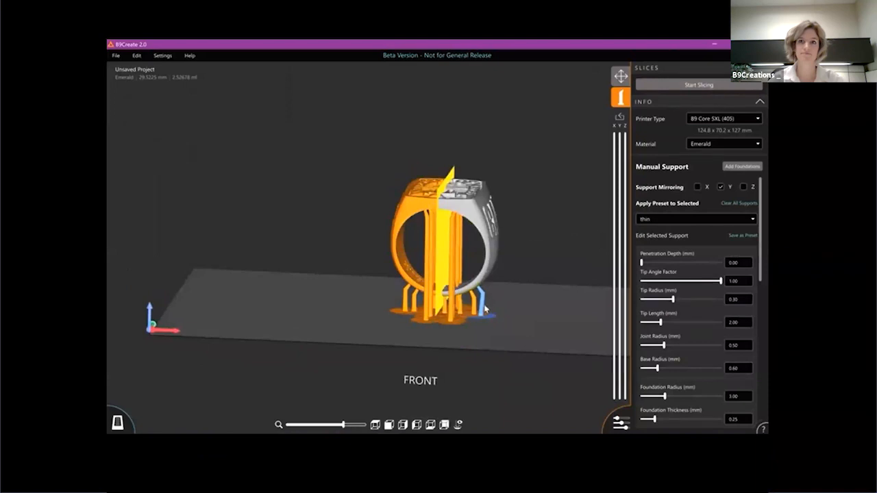
mouse_move(496, 337)
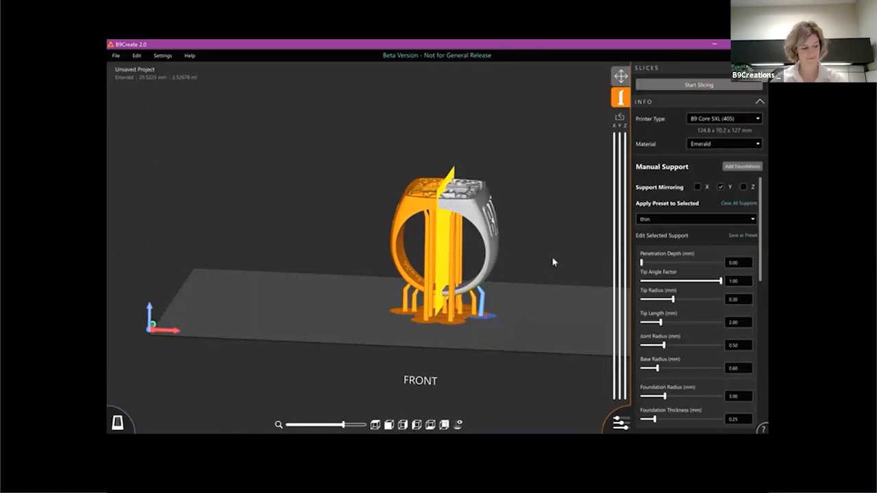
Switch to the Move tool to return to the Parts list.
click(619, 76)
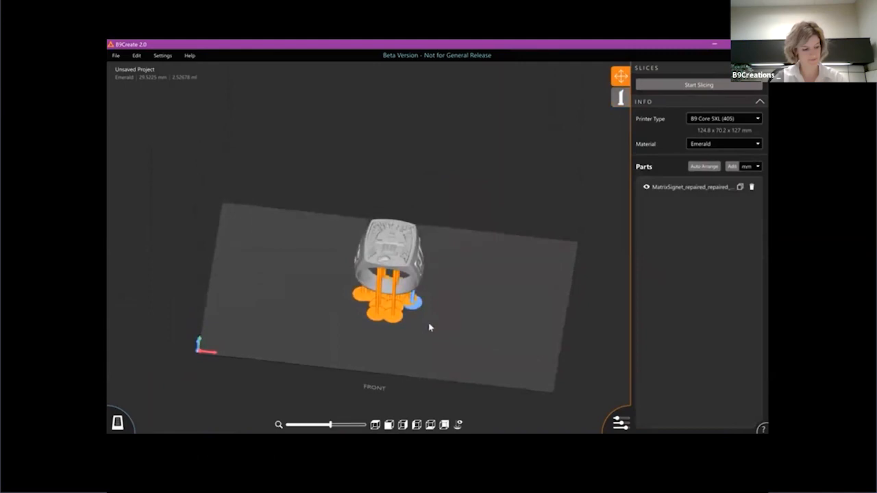
mouse_move(342, 306)
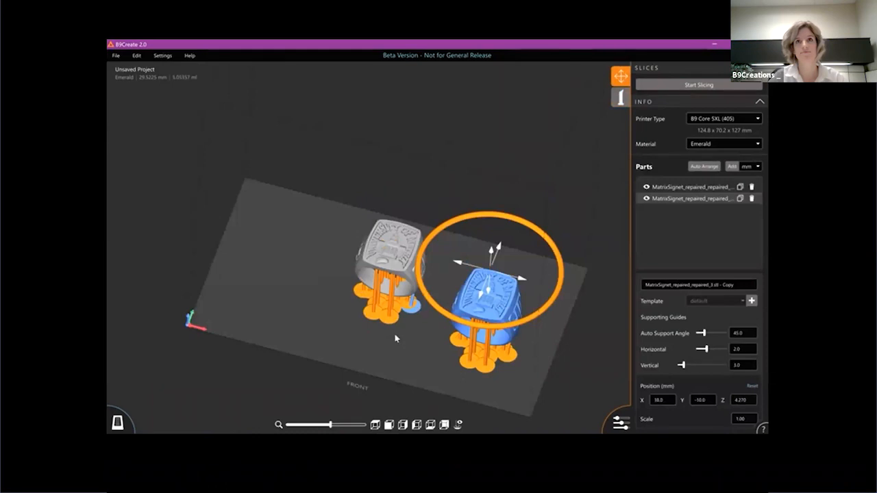
mouse_move(395, 338)
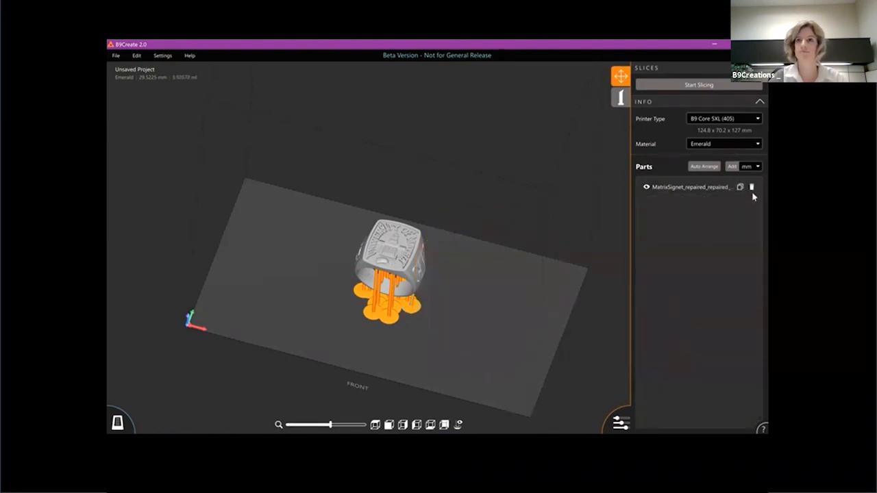
Delete the ring and import the repaired 550 GE Challenge bracket with Import All.
click(751, 187)
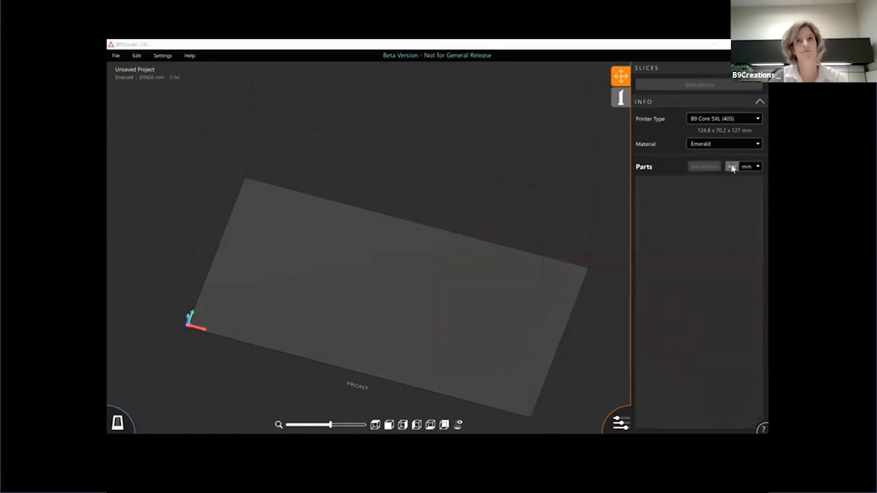
click(731, 165)
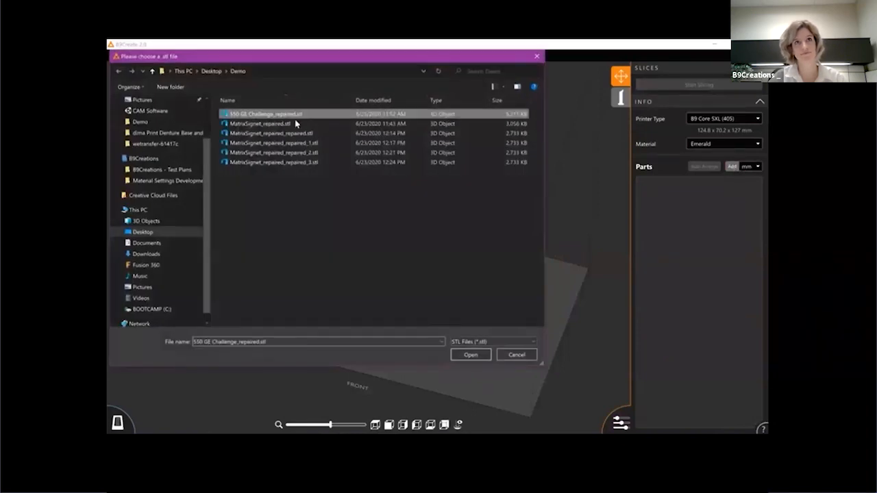
click(470, 354)
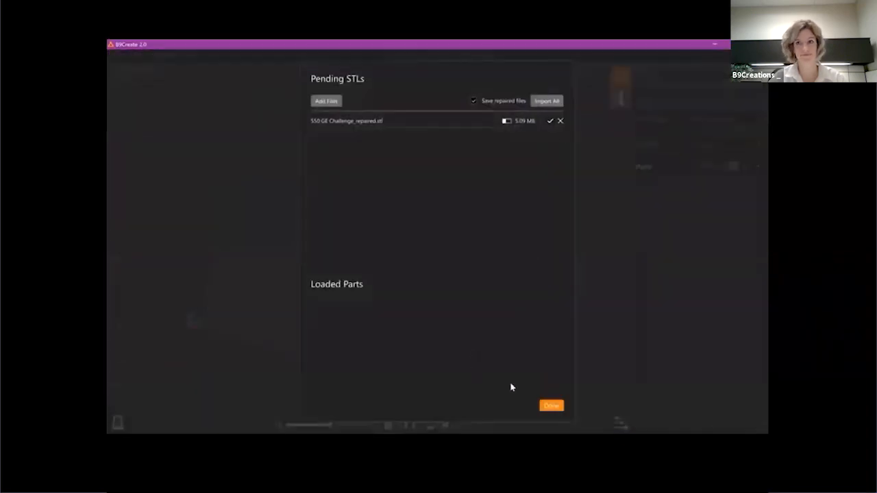
click(546, 100)
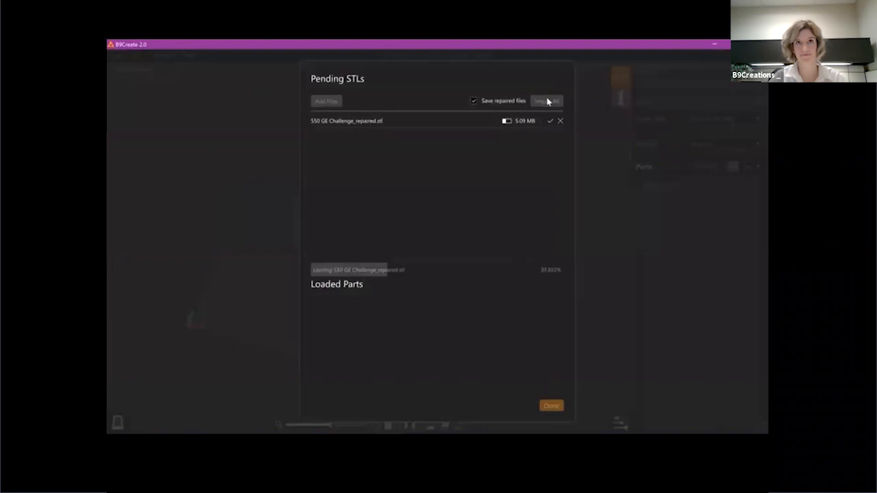
click(546, 100)
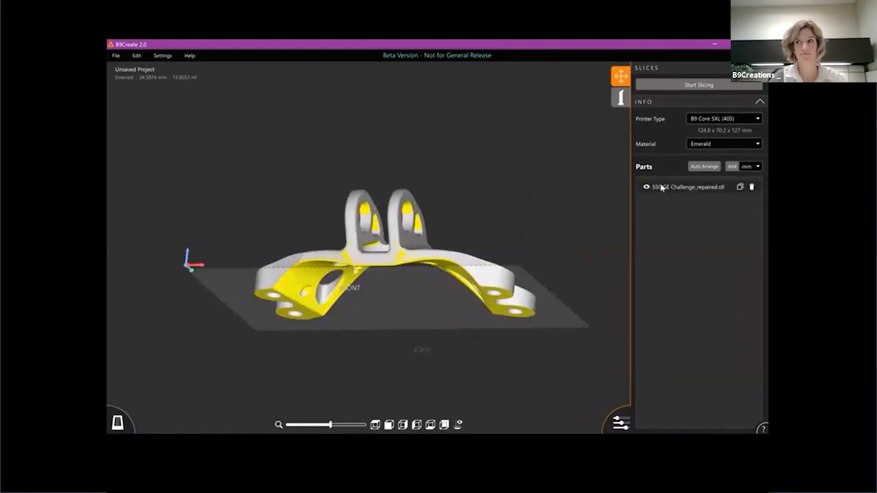
Select the bracket and set its auto support angle to 42.6.
click(685, 187)
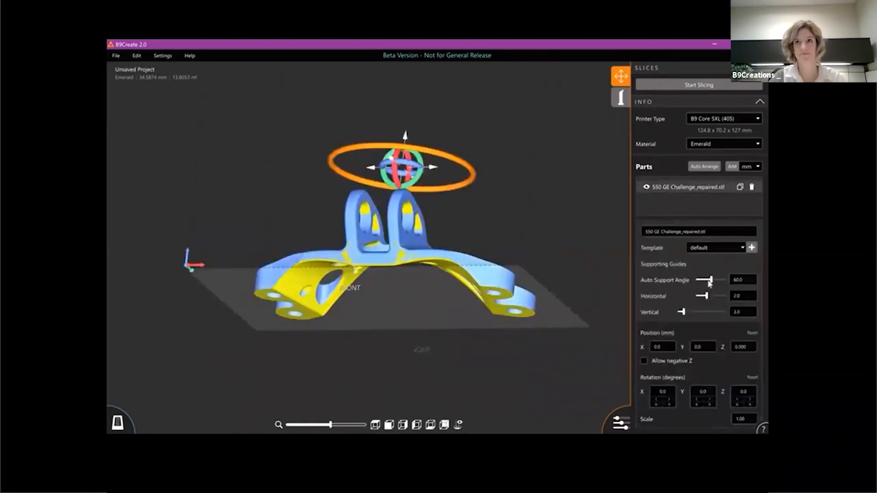
drag(709, 280, 706, 279)
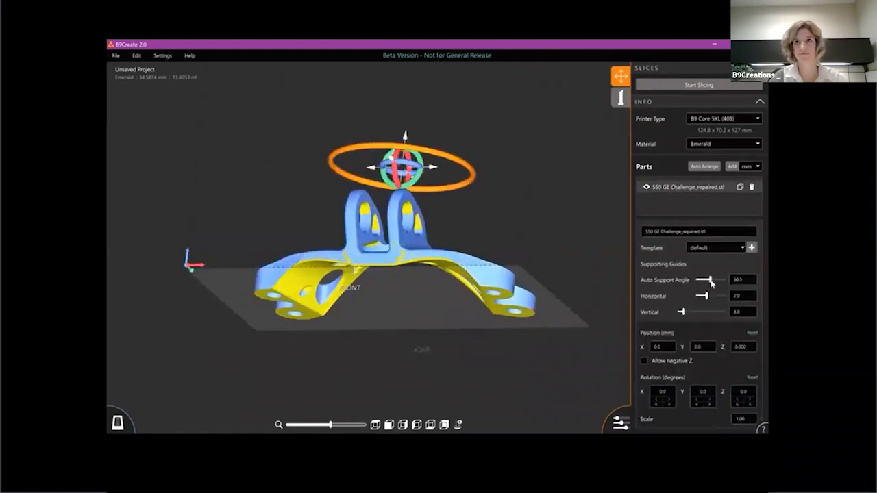
drag(711, 280, 702, 279)
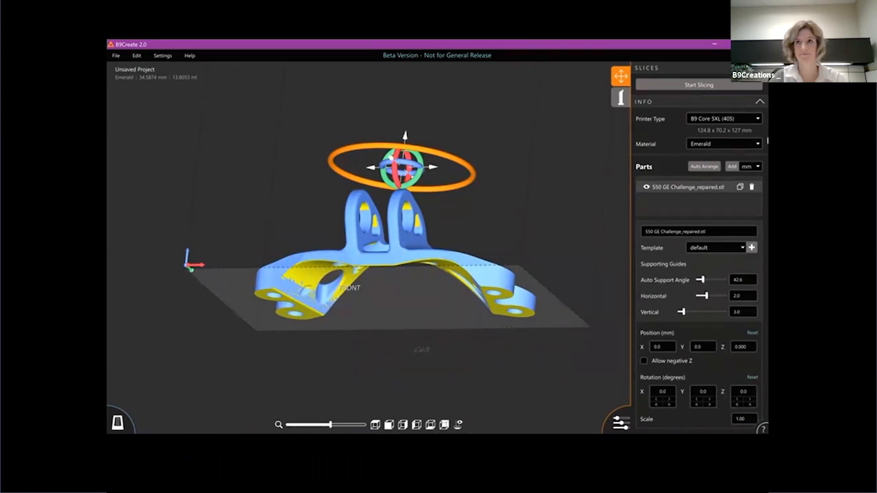
Set the bracket's material to Rugged - Nylon 6 and scroll down the settings.
click(722, 144)
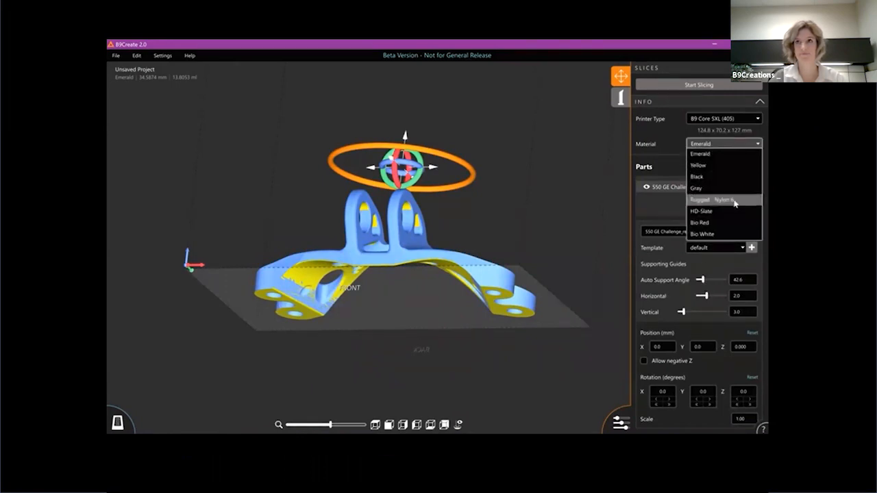
click(701, 199)
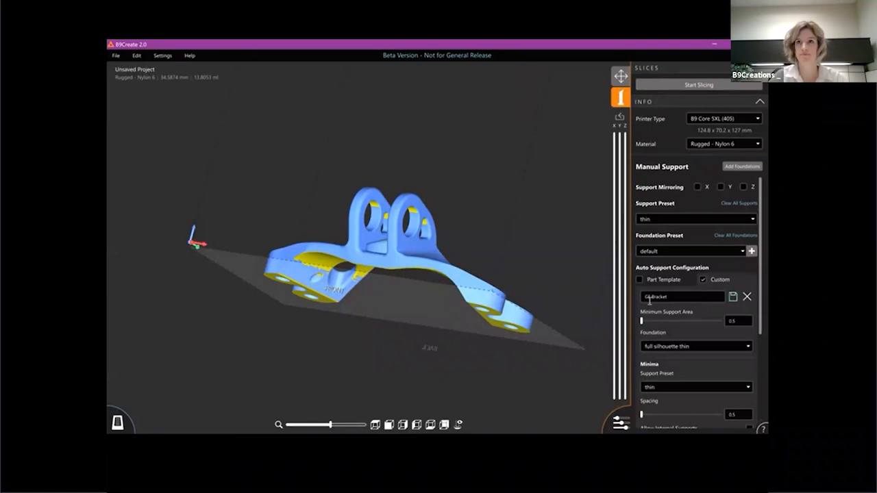
scroll(down, 3)
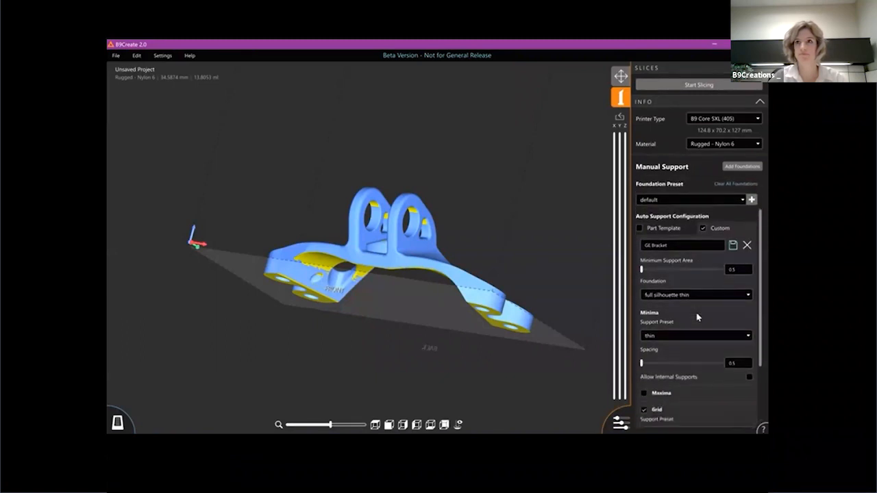
scroll(down, 3)
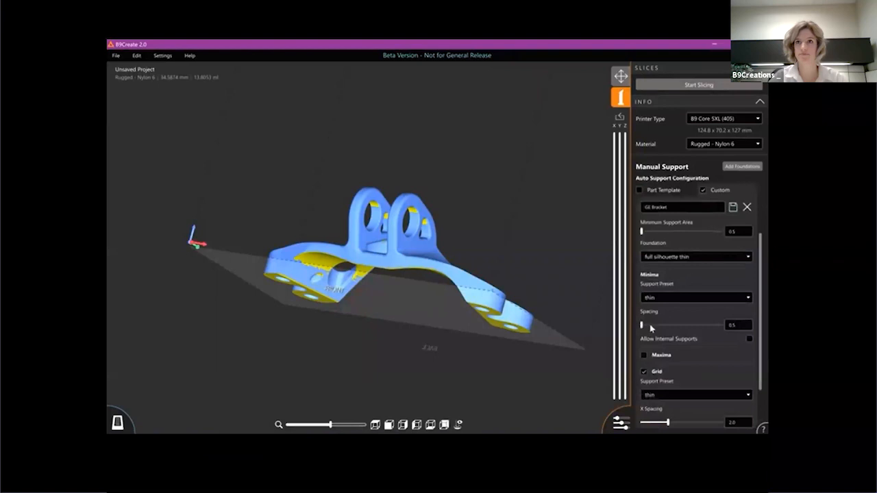
scroll(down, 3)
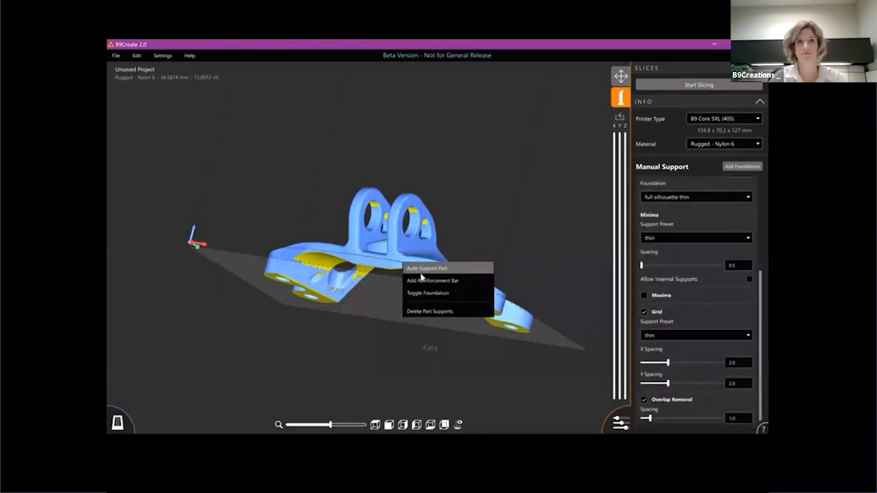
Run Auto Support Part from the bracket's right-click menu.
click(424, 267)
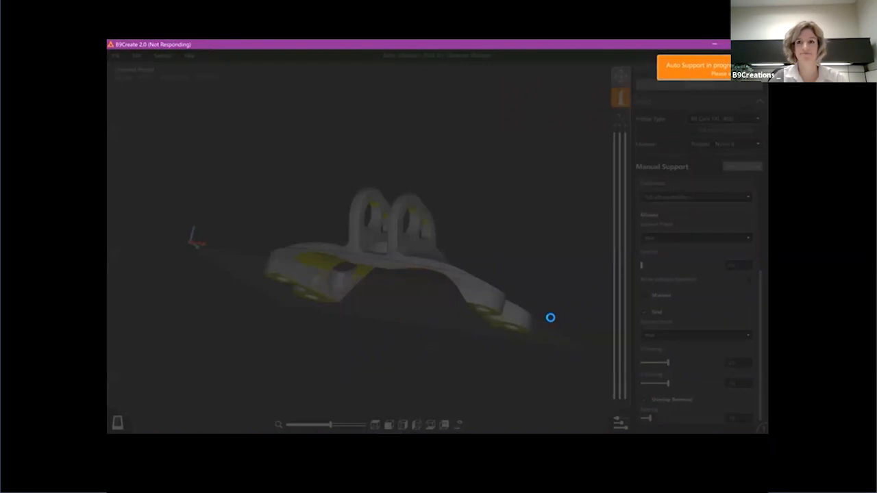
mouse_move(487, 306)
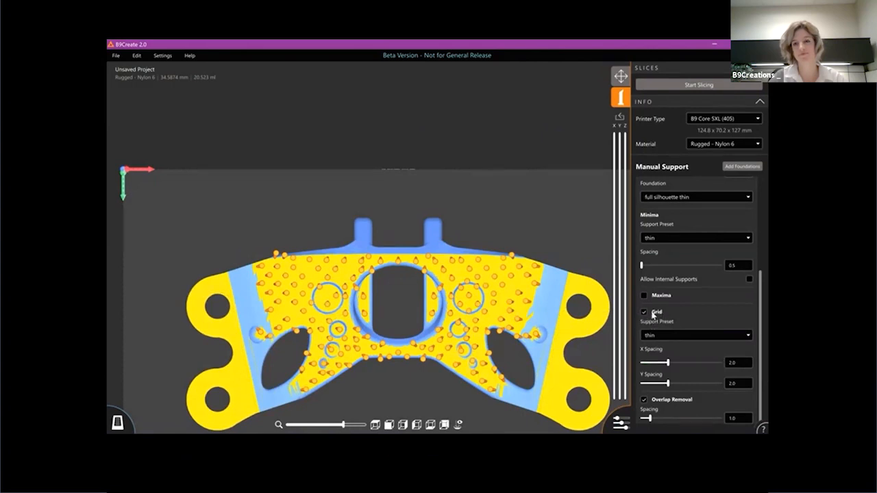
mouse_move(587, 308)
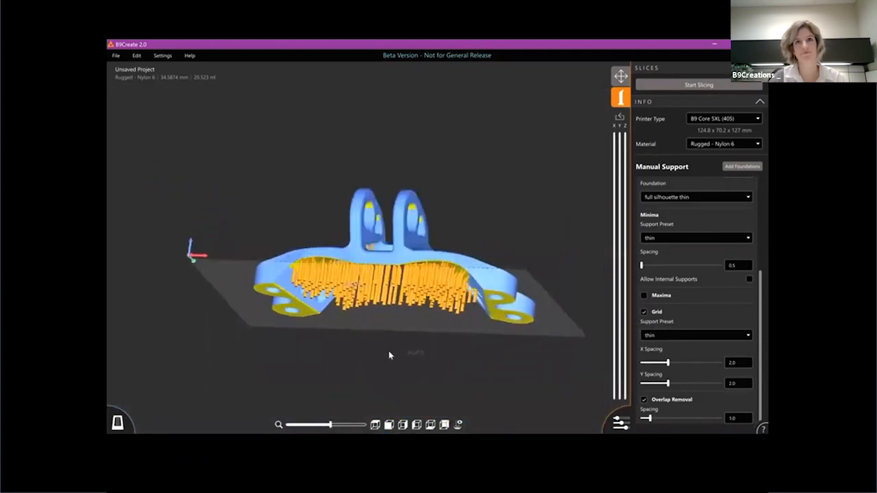
Orbit the view to inspect the bracket's generated supports from the side.
drag(390, 274, 401, 281)
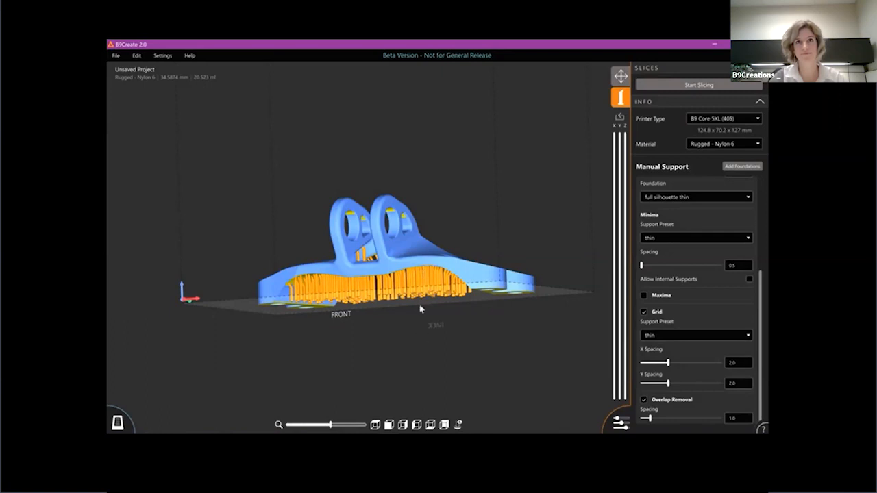
mouse_move(422, 299)
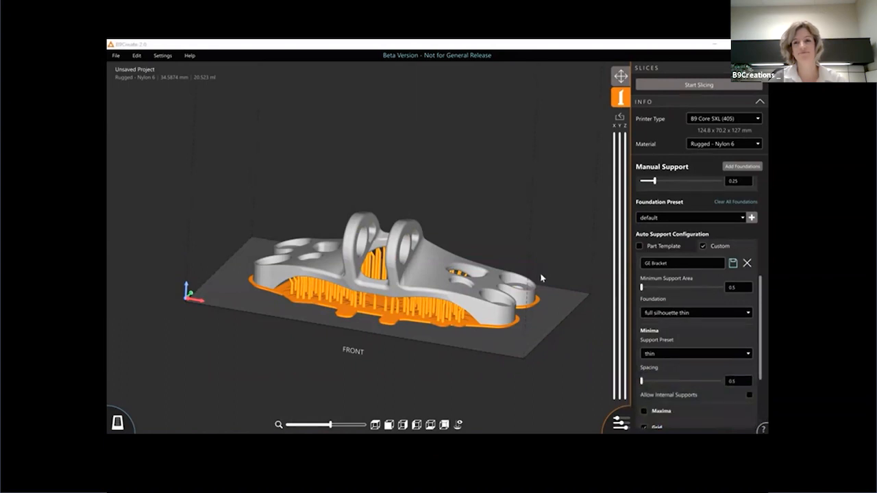
mouse_move(647, 250)
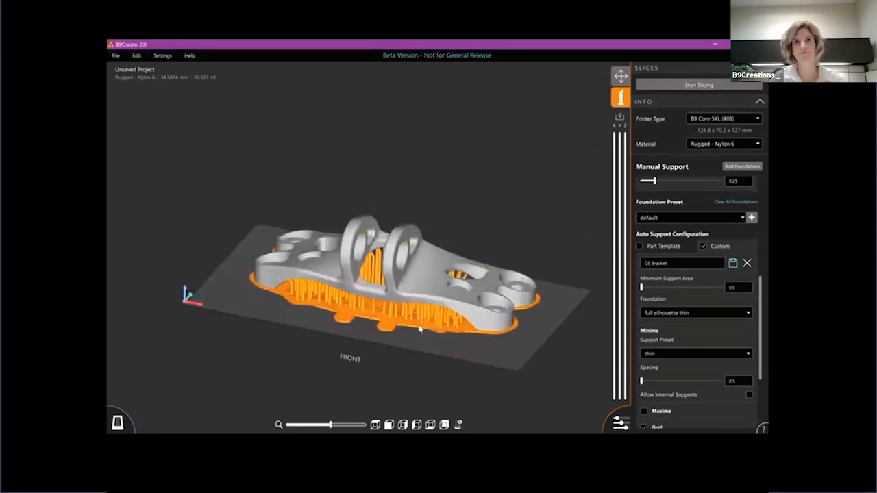
Start slicing the supported bracket, saving the project as 'Demo'.
click(699, 84)
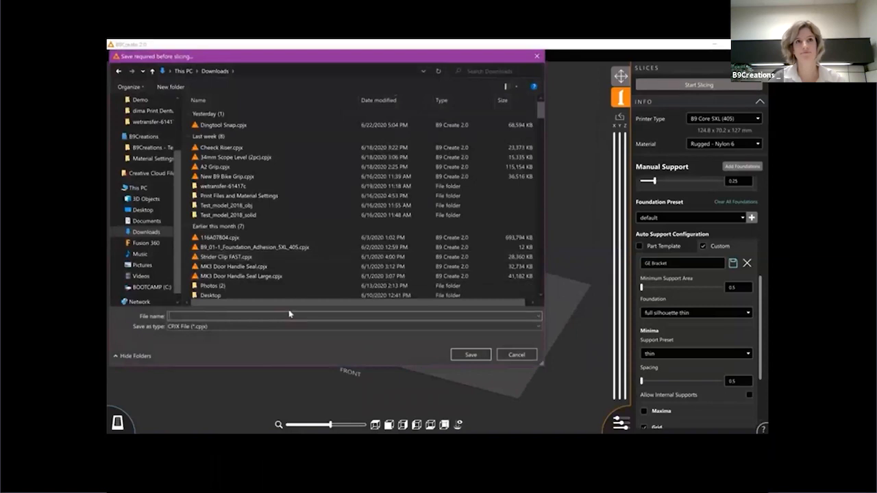
text(Demo)
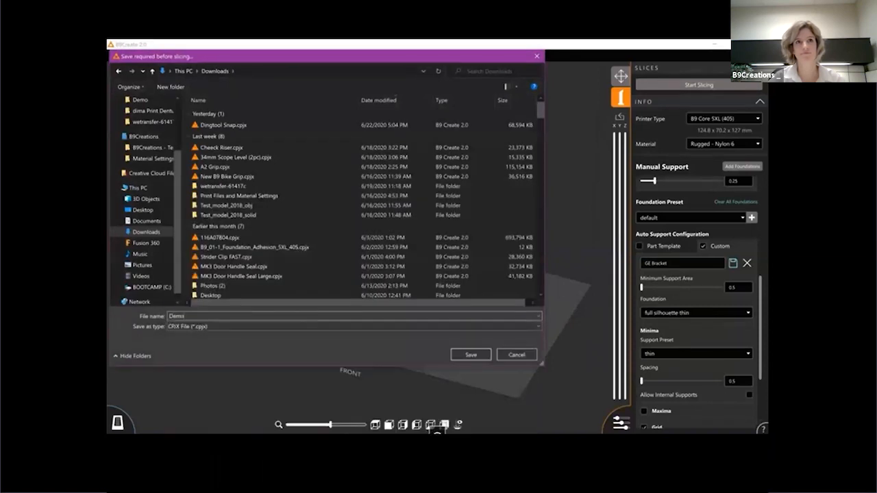
click(470, 354)
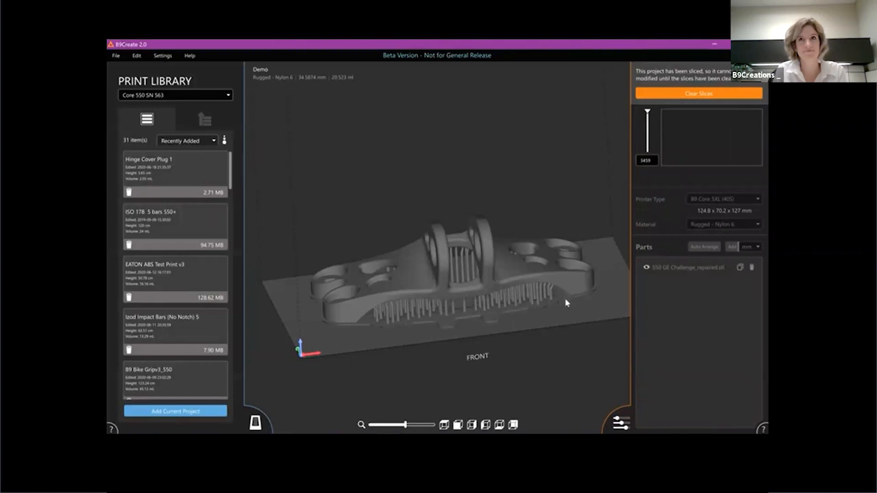
mouse_move(577, 274)
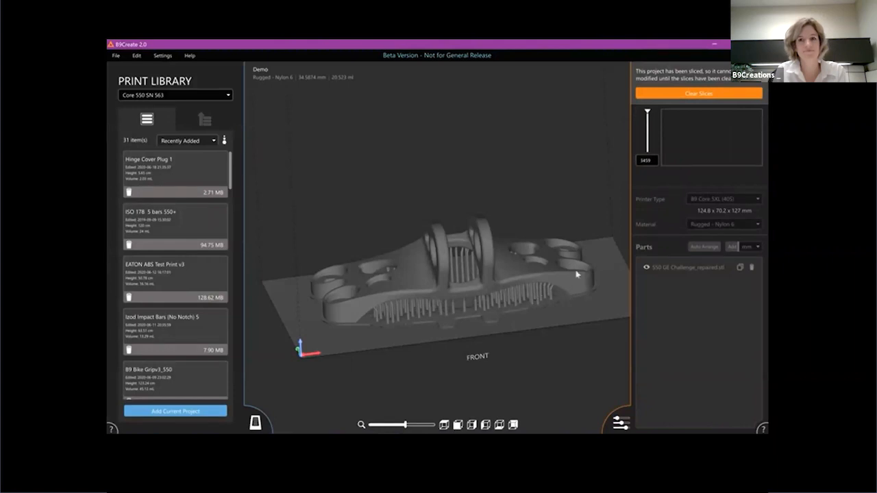
mouse_move(239, 175)
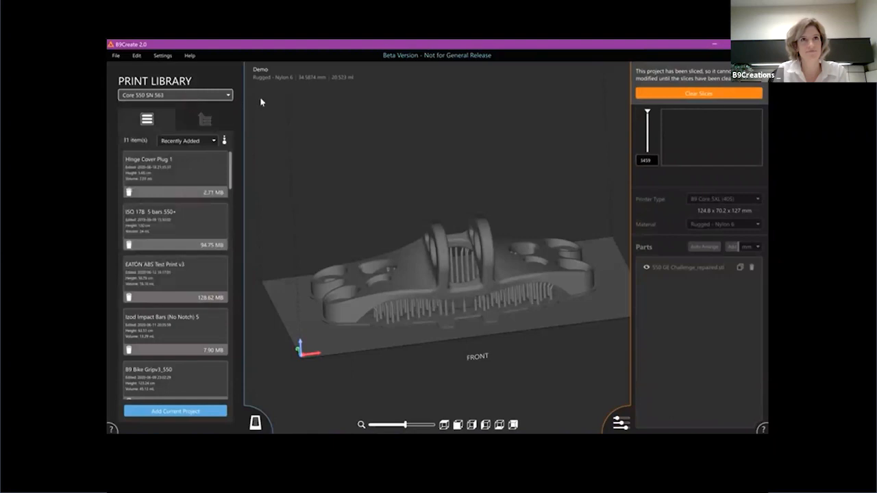
mouse_move(268, 174)
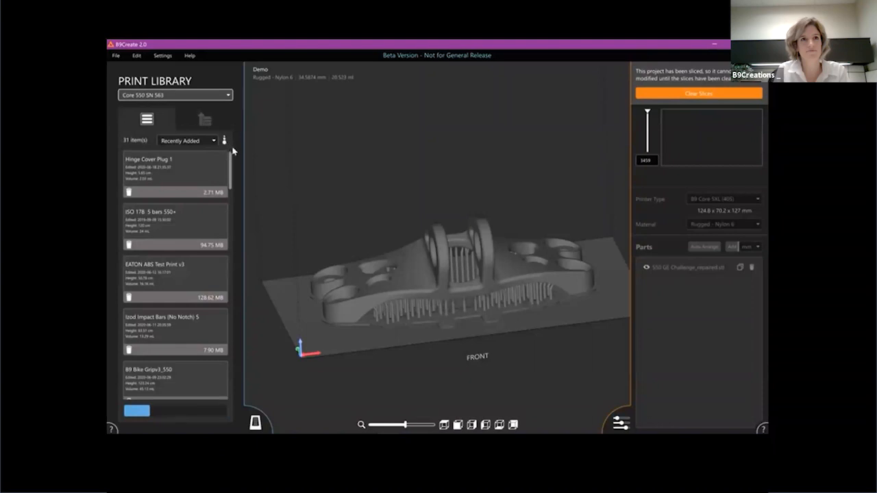
Flip the print library's sort order to descending and back again.
click(224, 141)
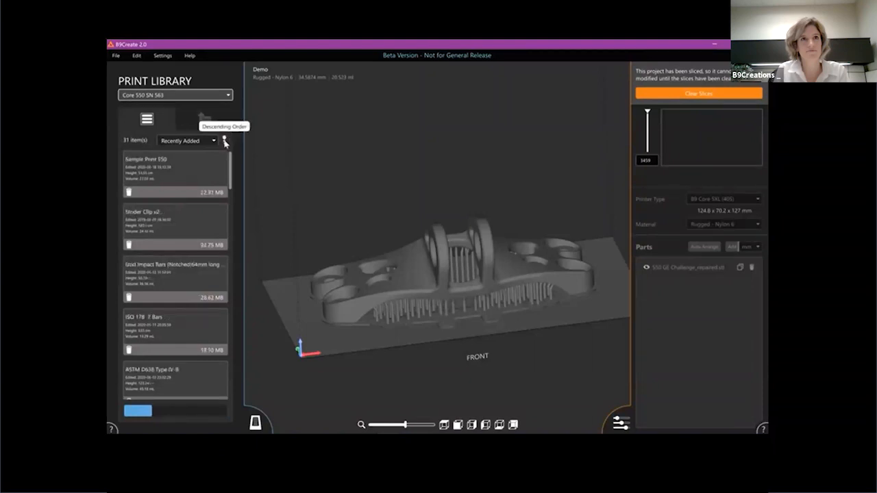
click(224, 141)
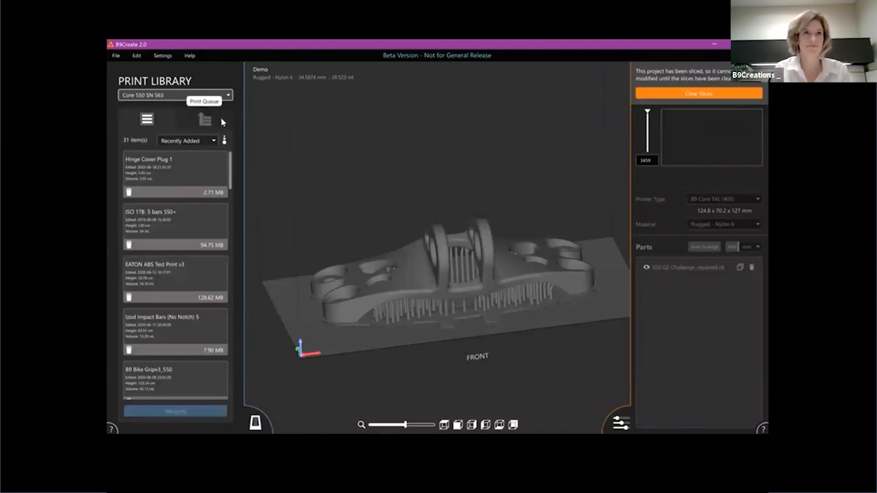
click(204, 119)
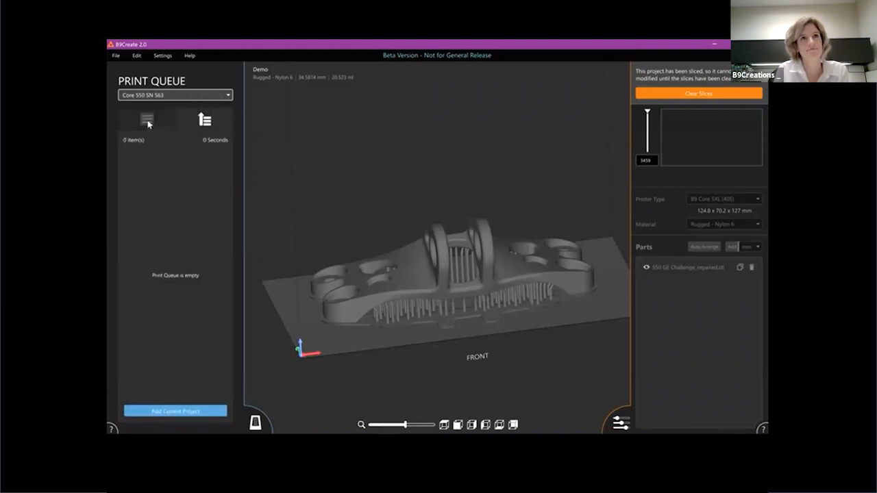
mouse_move(193, 334)
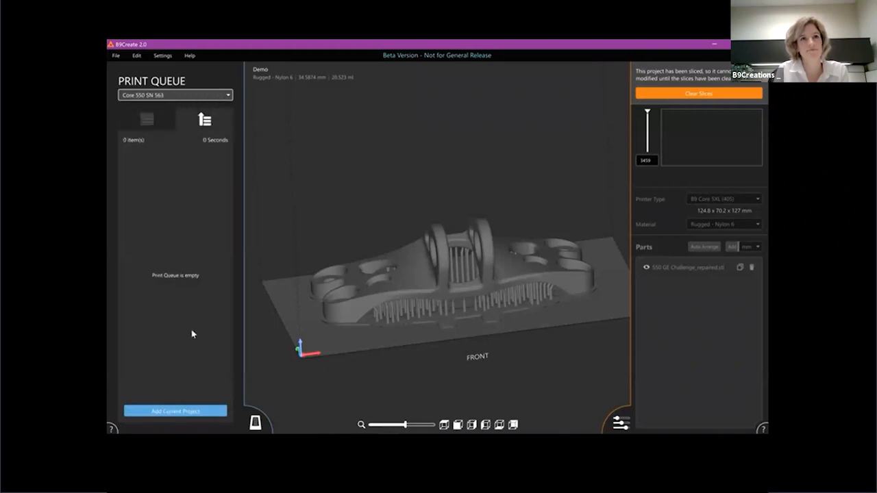
mouse_move(168, 285)
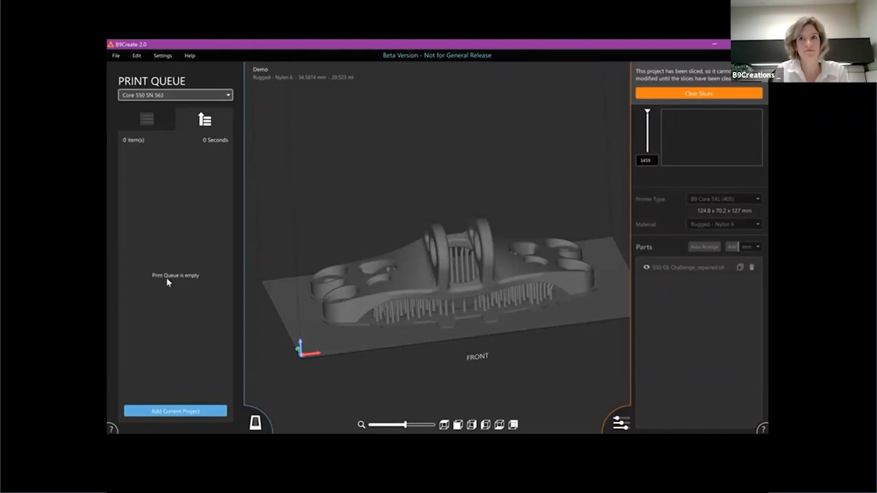
mouse_move(195, 190)
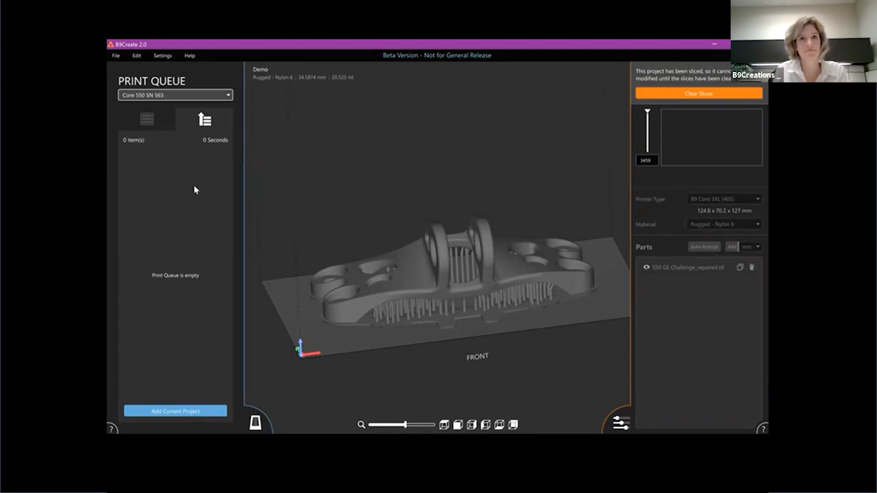
mouse_move(205, 215)
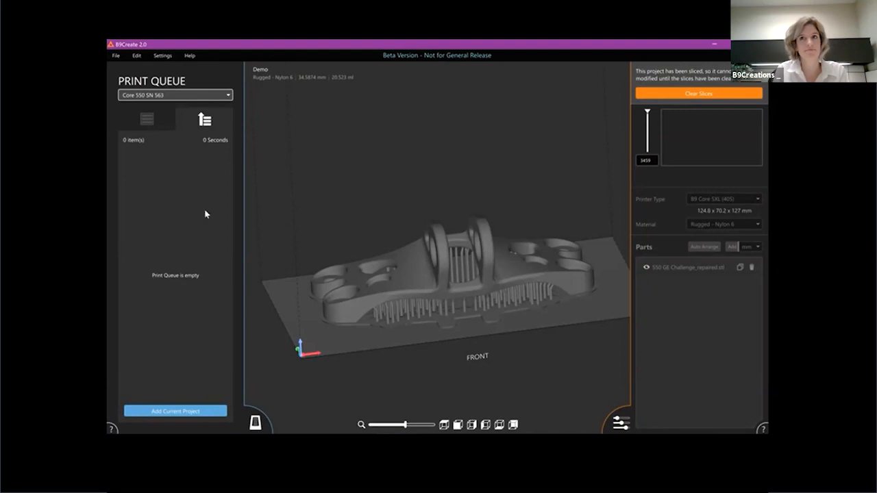
mouse_move(213, 215)
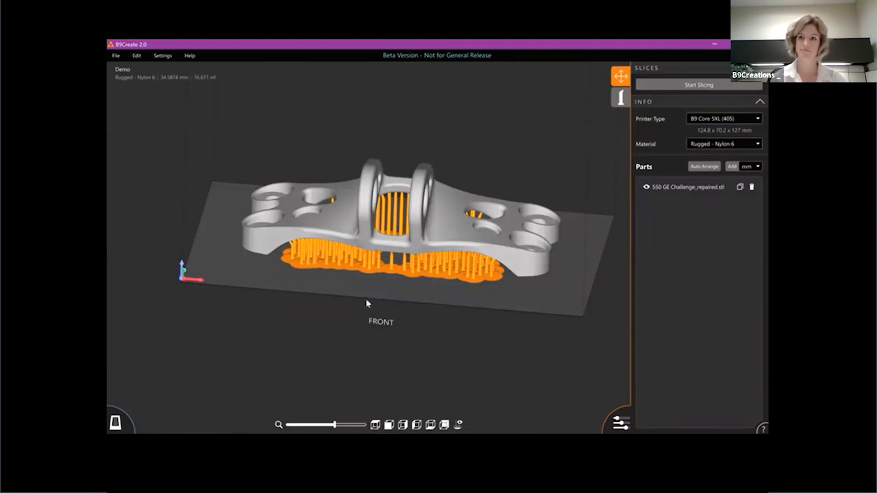
mouse_move(400, 262)
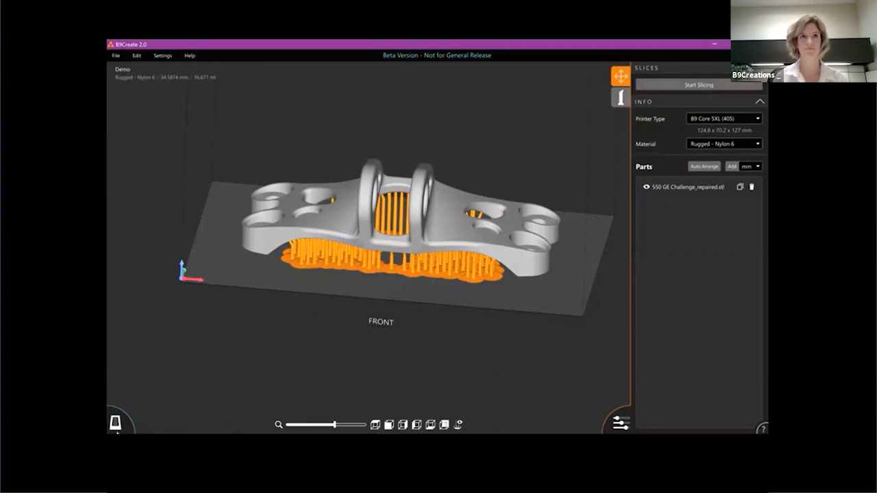
Open the list of connected printers.
click(117, 421)
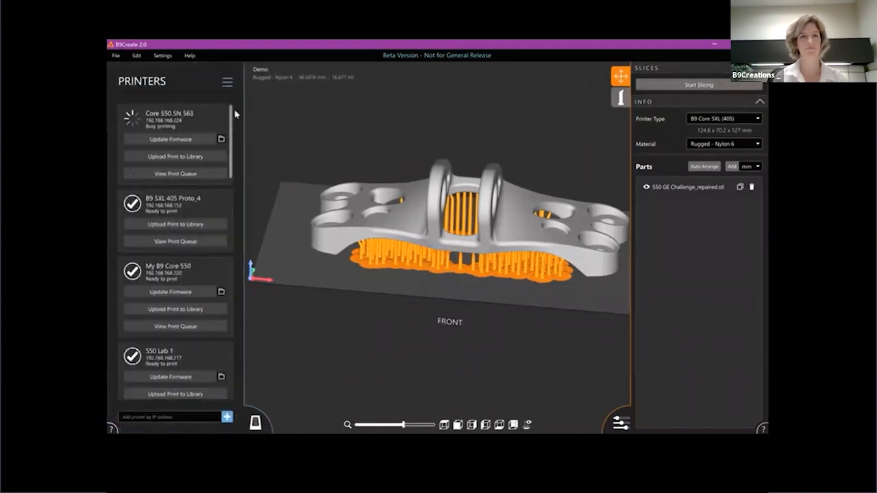
mouse_move(227, 83)
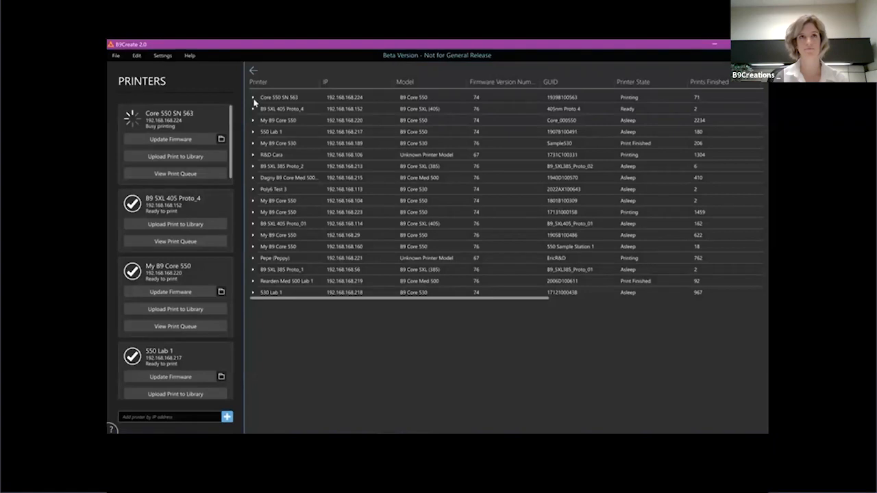
Expand Core 550 SN 563's print history, scroll through its columns, then collapse it.
click(253, 97)
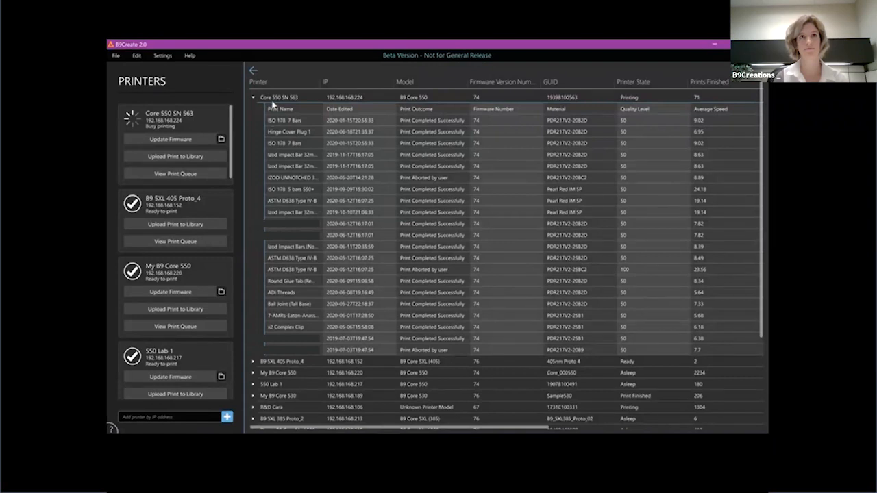
mouse_move(305, 163)
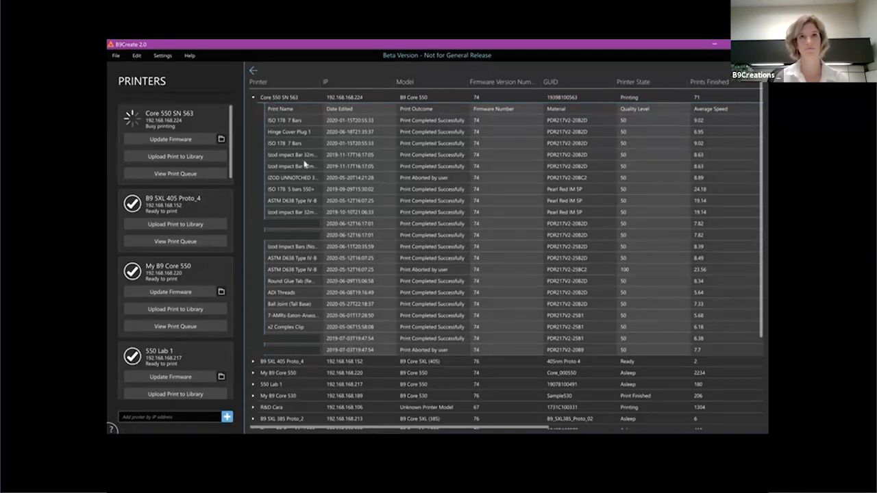
mouse_move(472, 162)
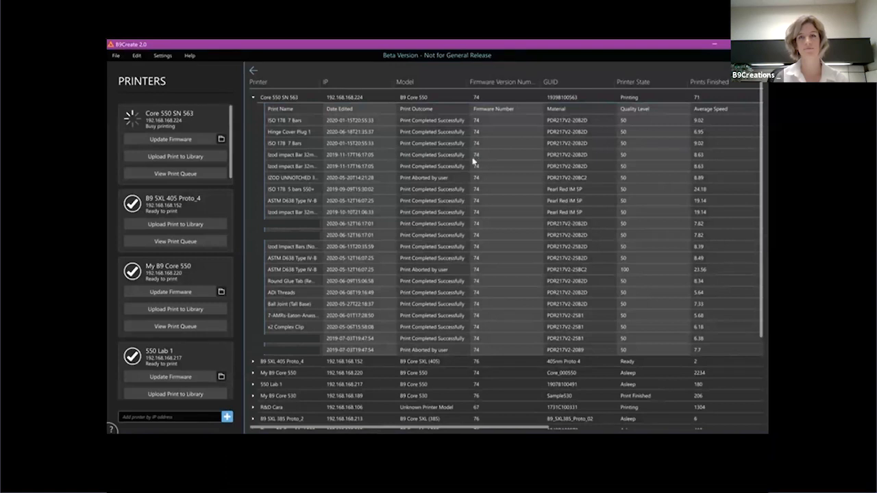
mouse_move(395, 314)
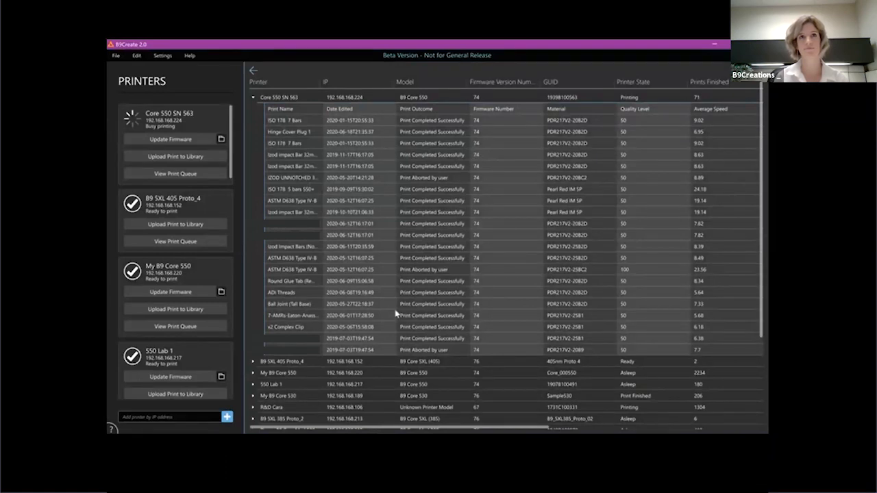
mouse_move(488, 151)
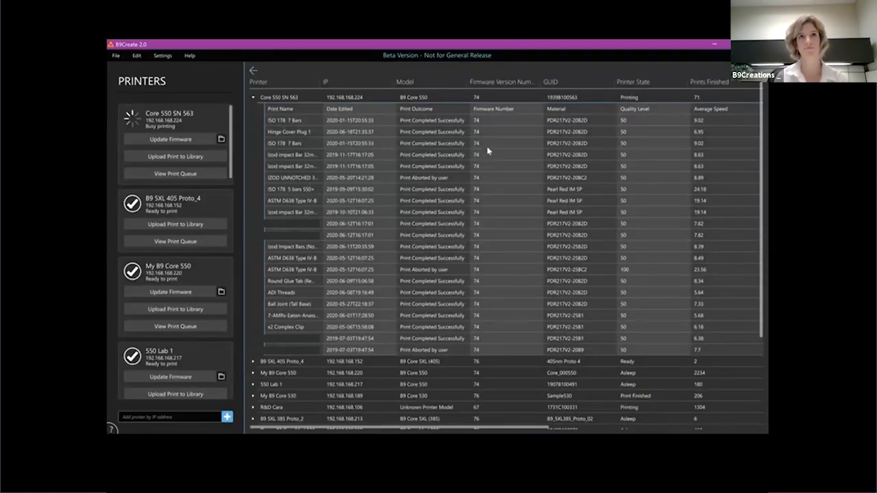
mouse_move(483, 272)
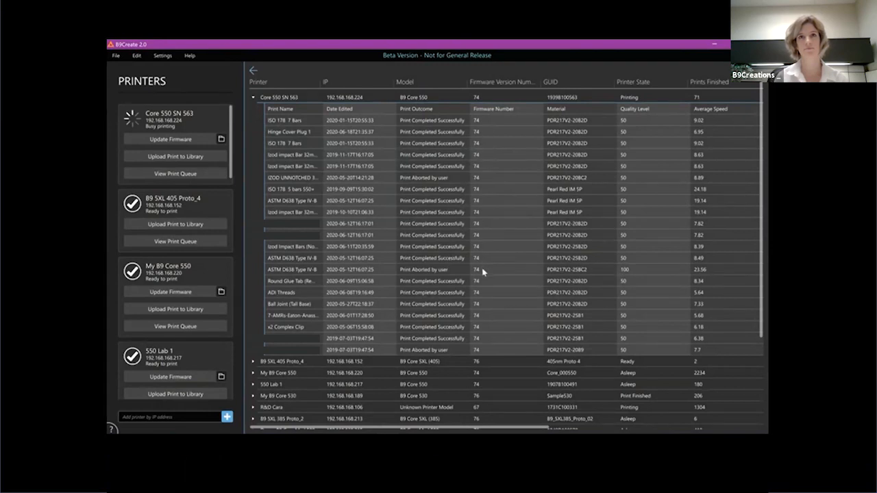
mouse_move(555, 300)
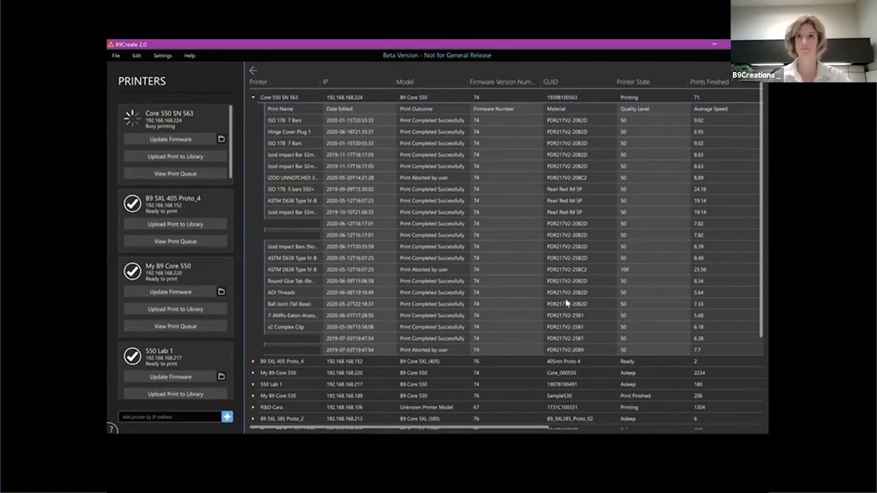
mouse_move(644, 236)
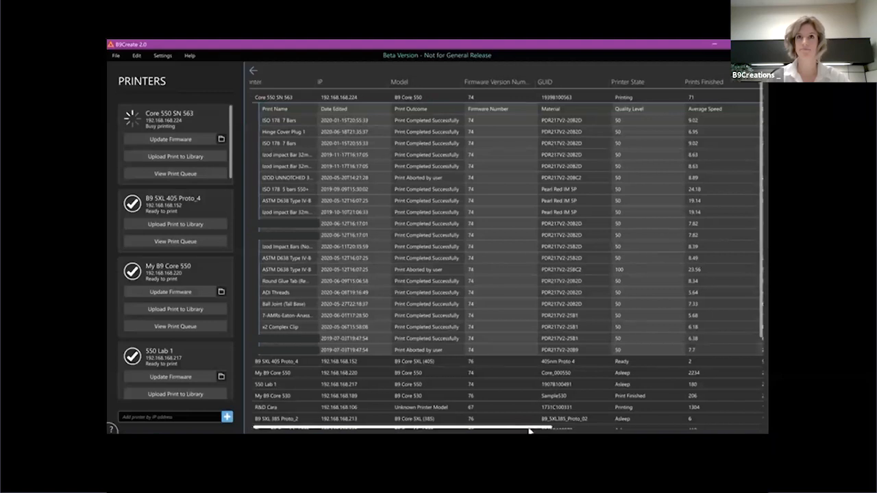
scroll(right, 3)
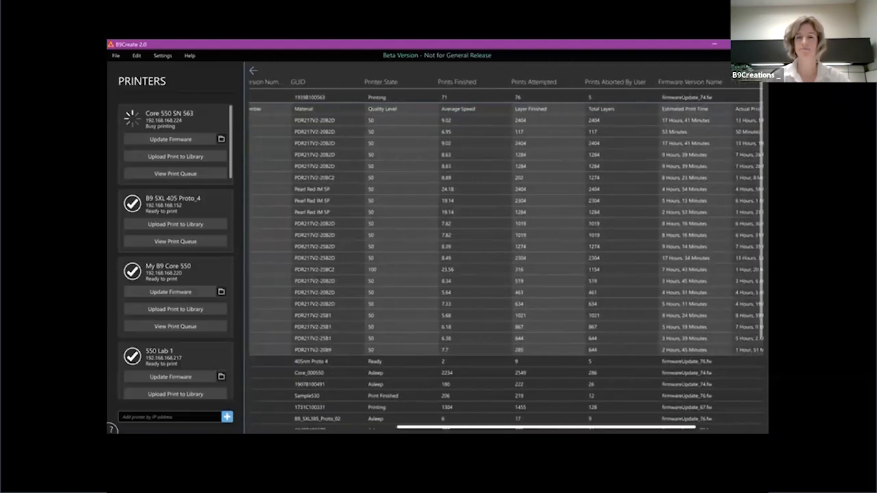
scroll(right, 3)
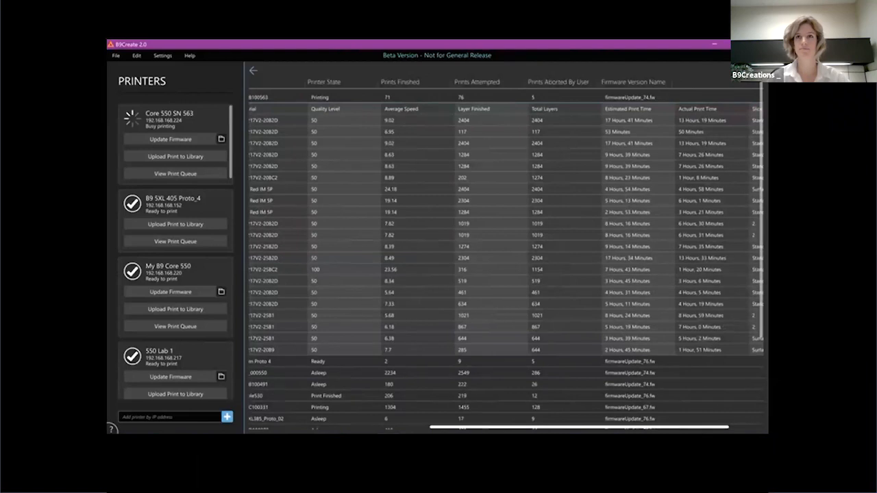
scroll(right, 3)
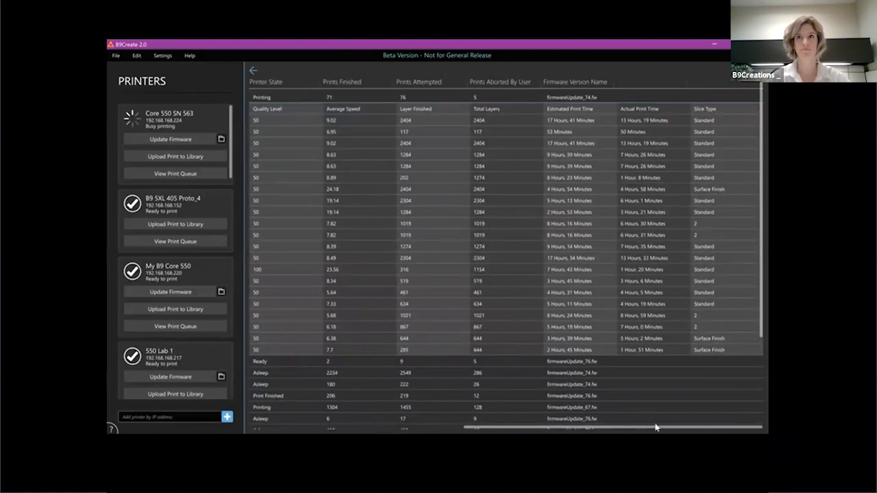
scroll(left, 3)
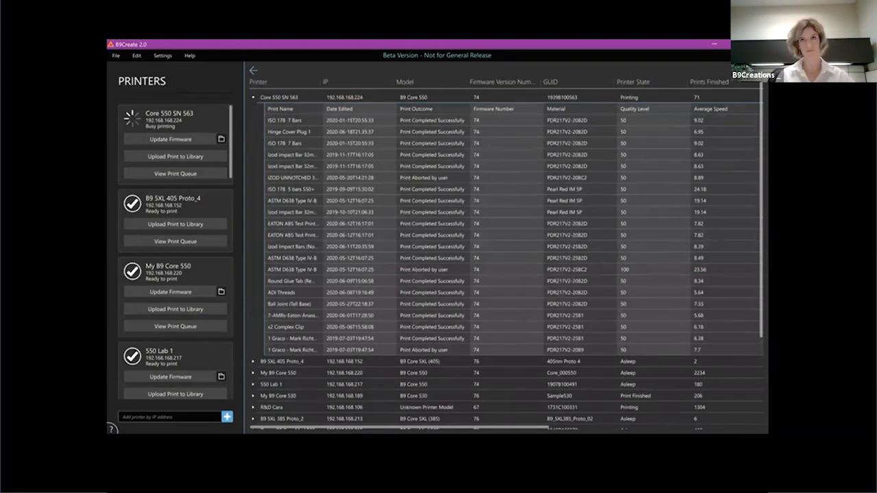
mouse_move(652, 202)
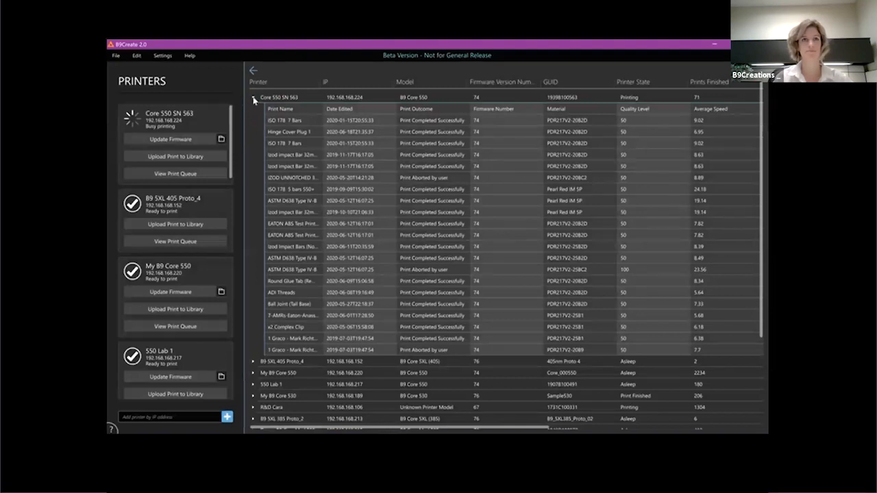
click(254, 96)
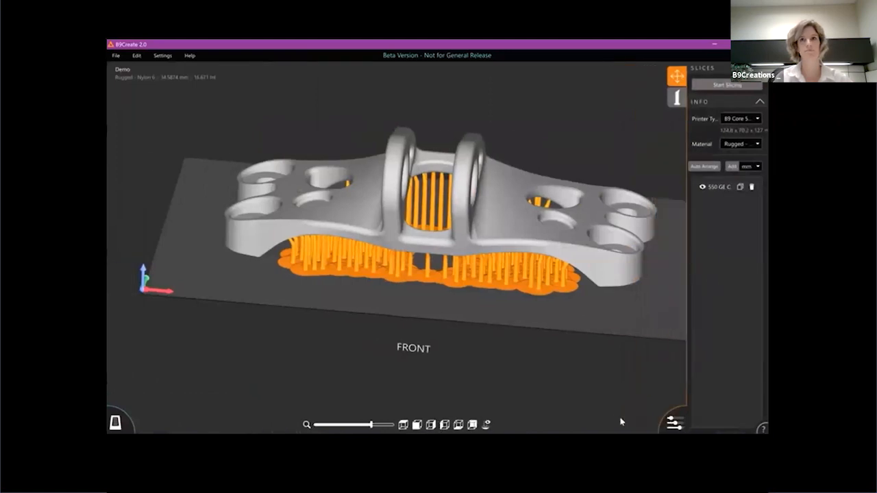
Switch the mode to Workflow, discarding the unsaved project changes along the way.
click(162, 56)
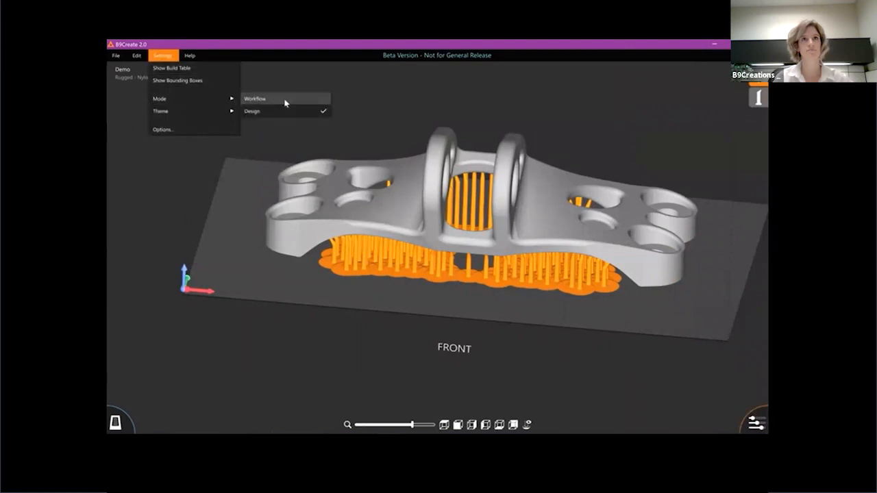
click(256, 98)
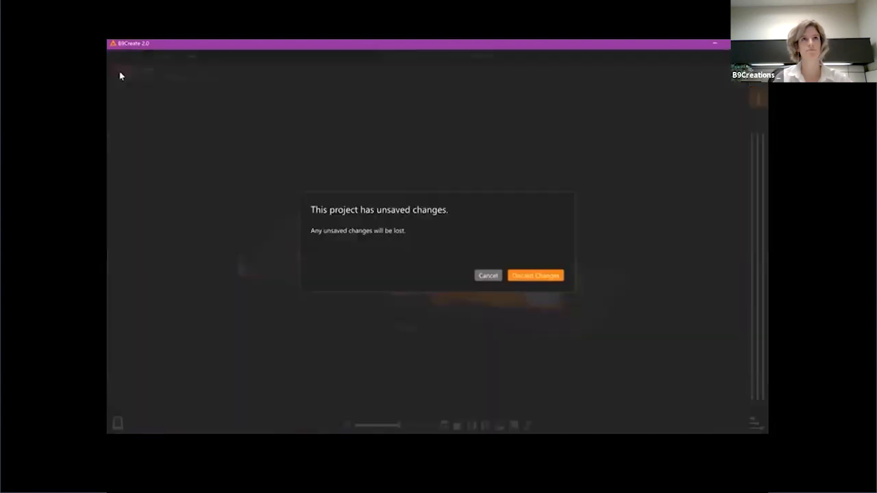
click(535, 275)
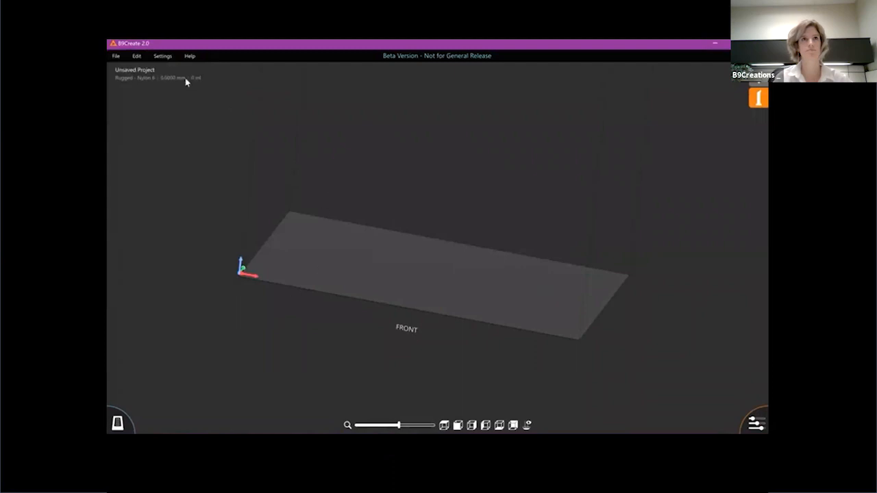
click(163, 55)
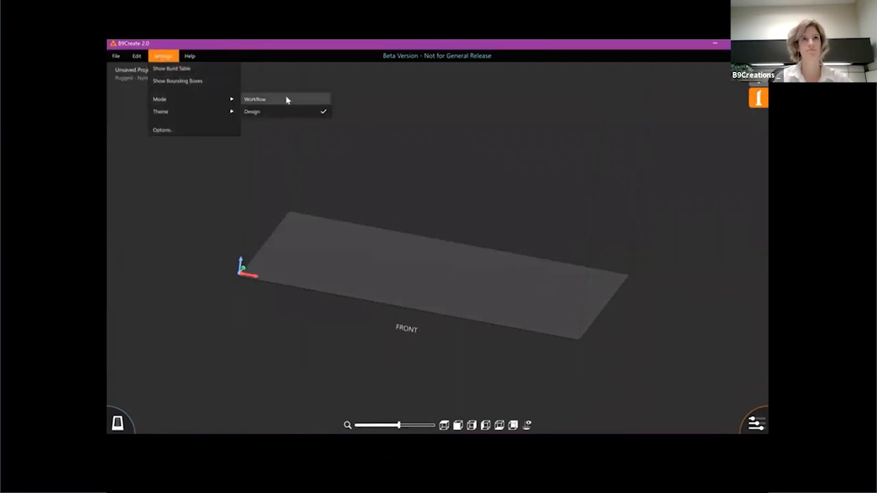
click(254, 98)
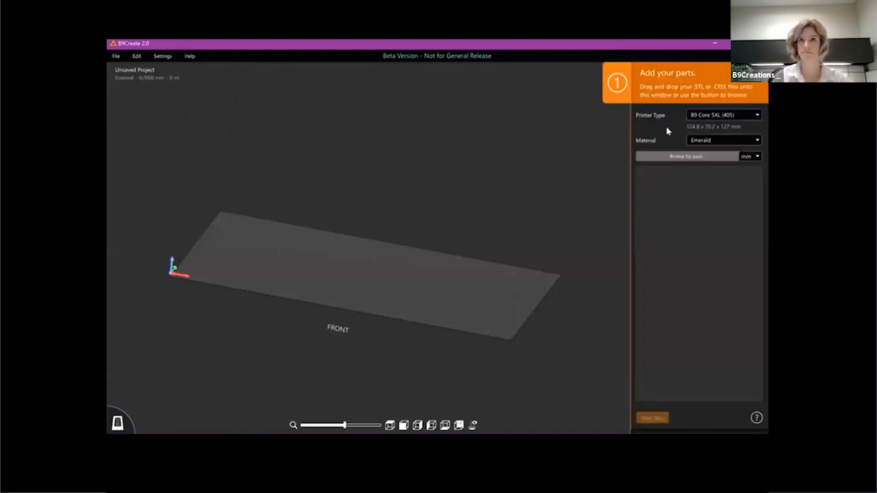
mouse_move(599, 101)
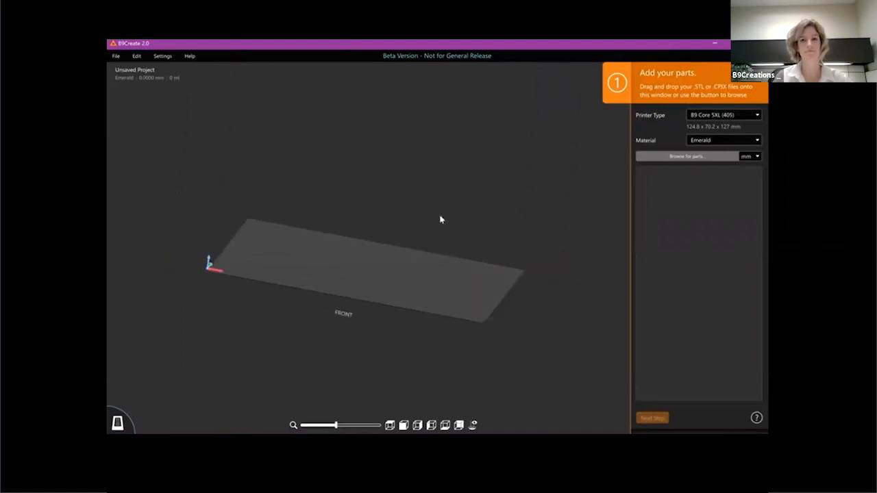
mouse_move(440, 243)
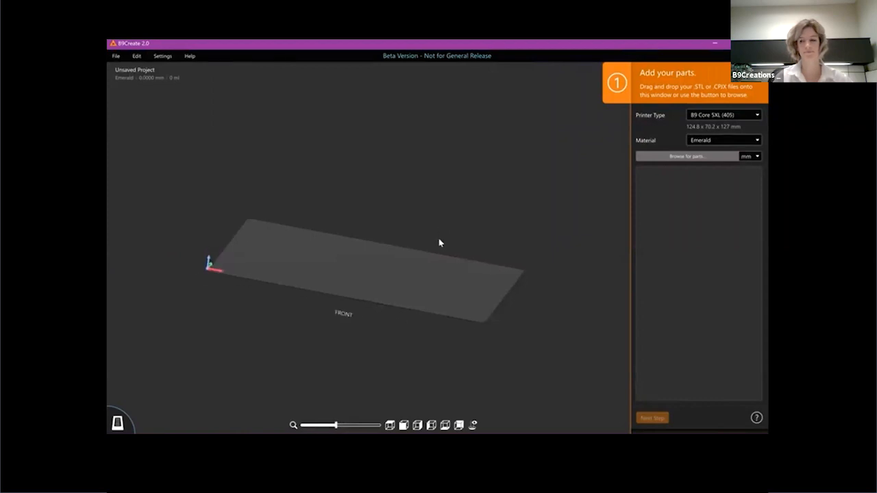
mouse_move(428, 266)
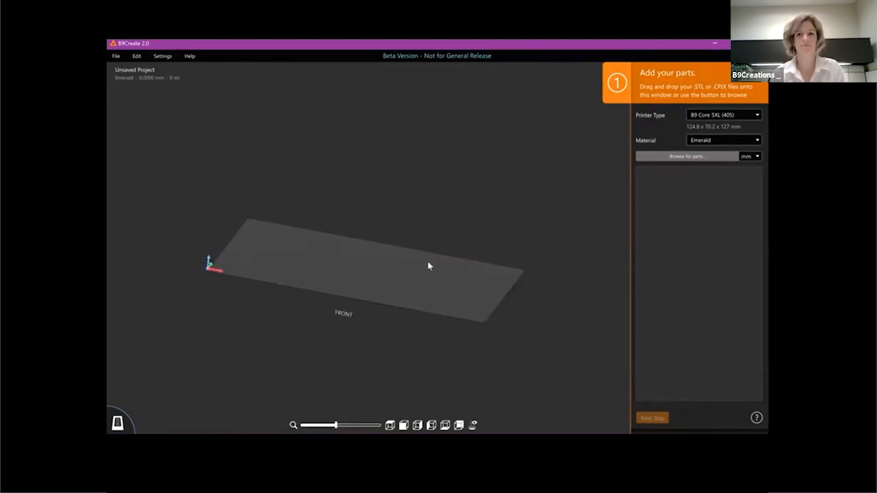
Orbit the view until the B9 Core 5XL build volume outline appears.
drag(428, 266, 426, 288)
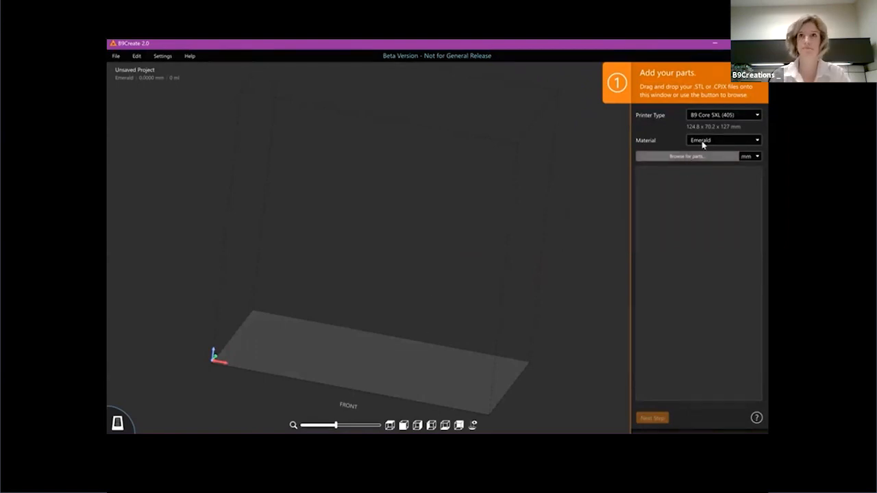
Import MatrixSignet_repaired.stl onto the build plate.
click(685, 155)
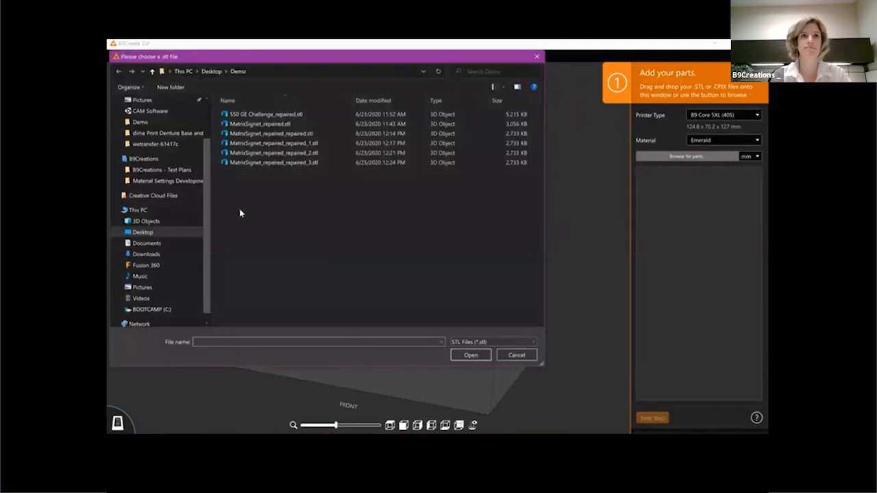
click(470, 355)
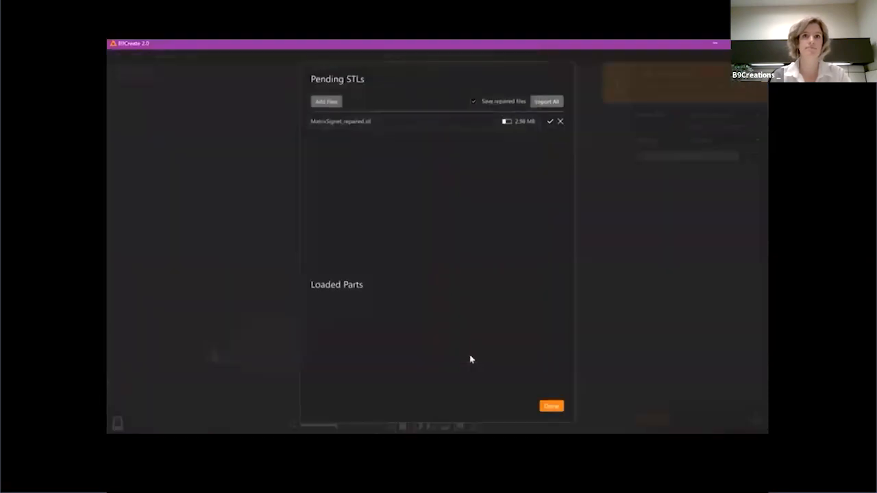
click(546, 100)
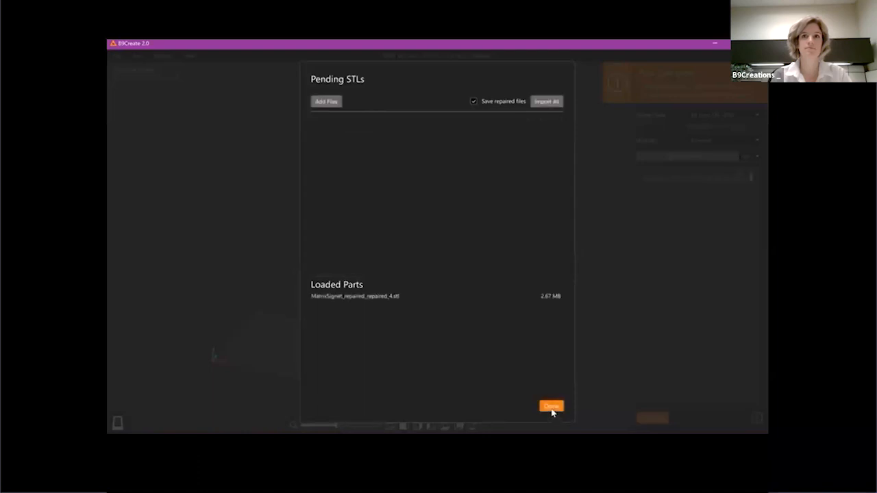
click(551, 406)
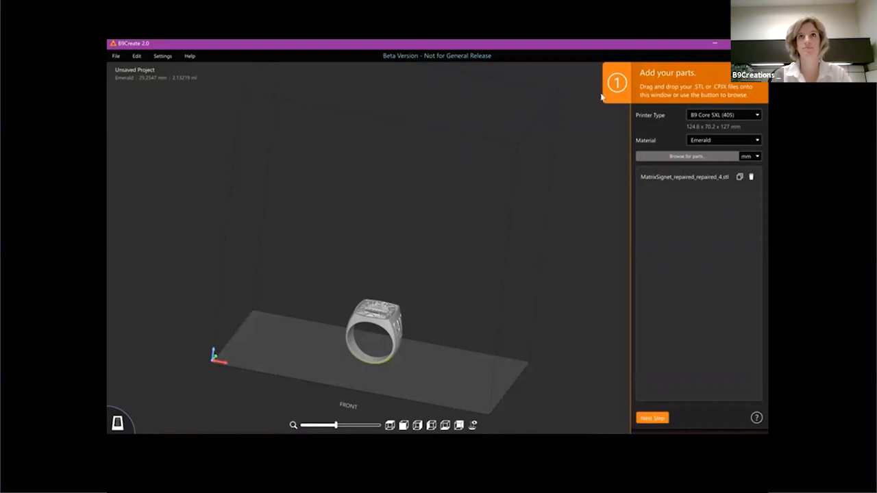
mouse_move(646, 128)
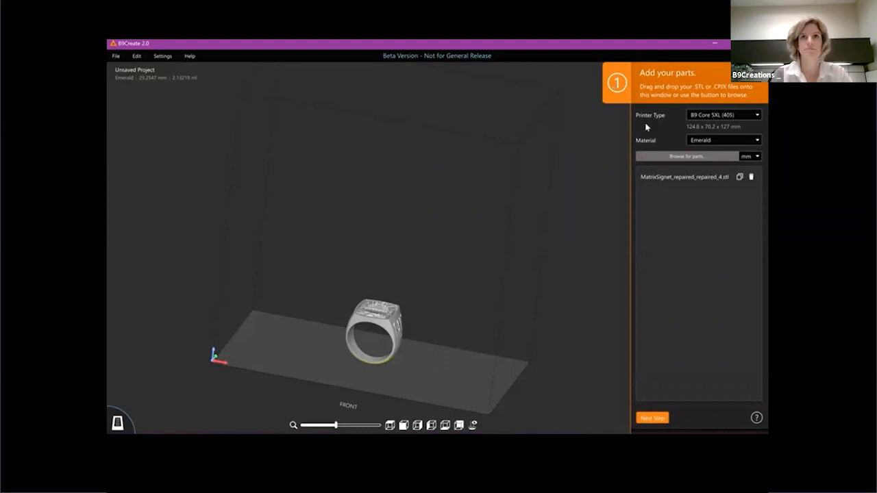
mouse_move(639, 233)
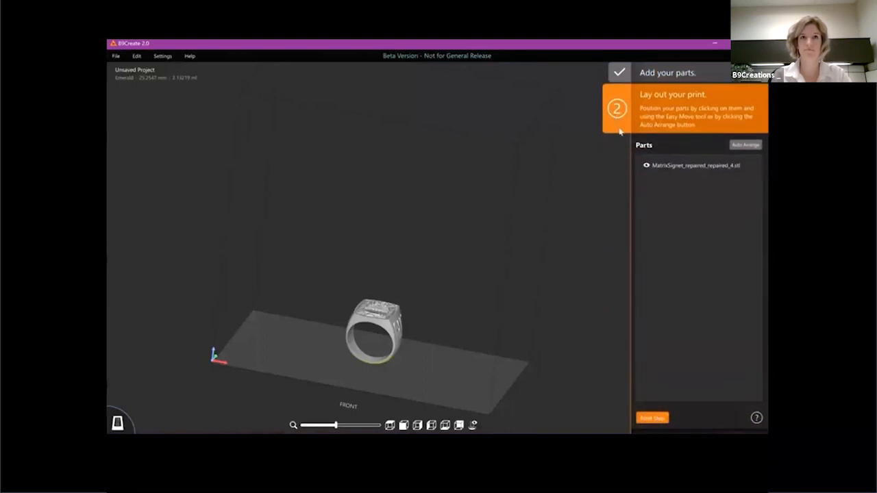
Select the ring to view its layout, then advance to support placement.
click(375, 332)
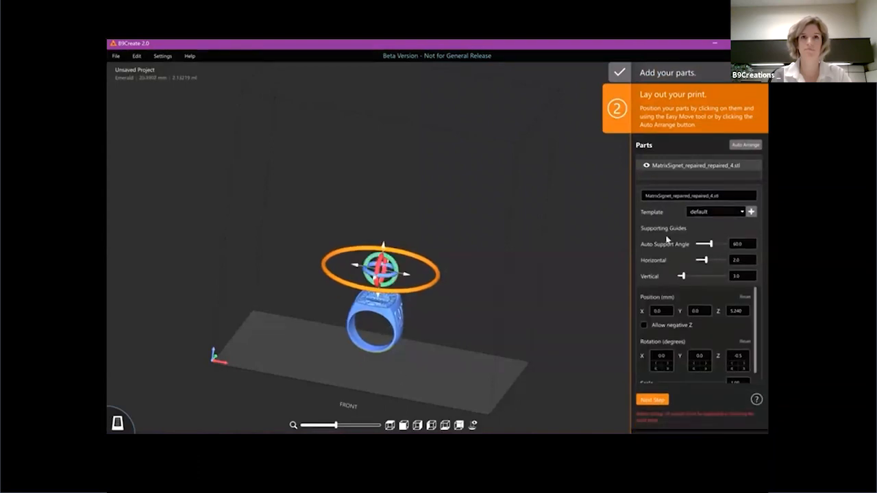
click(651, 399)
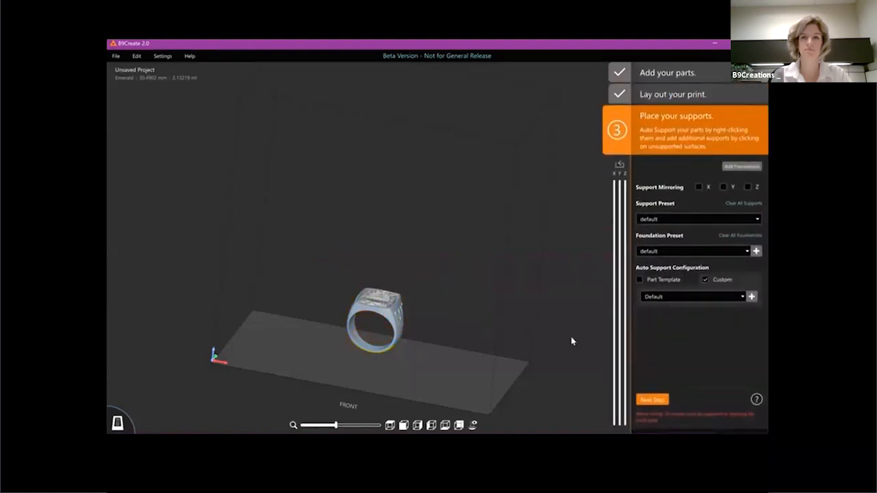
Keep the Default auto support configuration and advance to the slicing step.
click(694, 296)
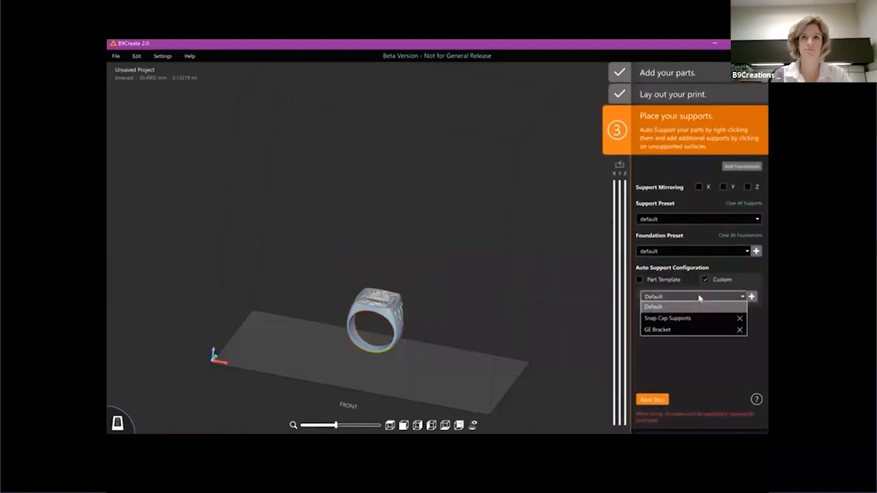
click(653, 306)
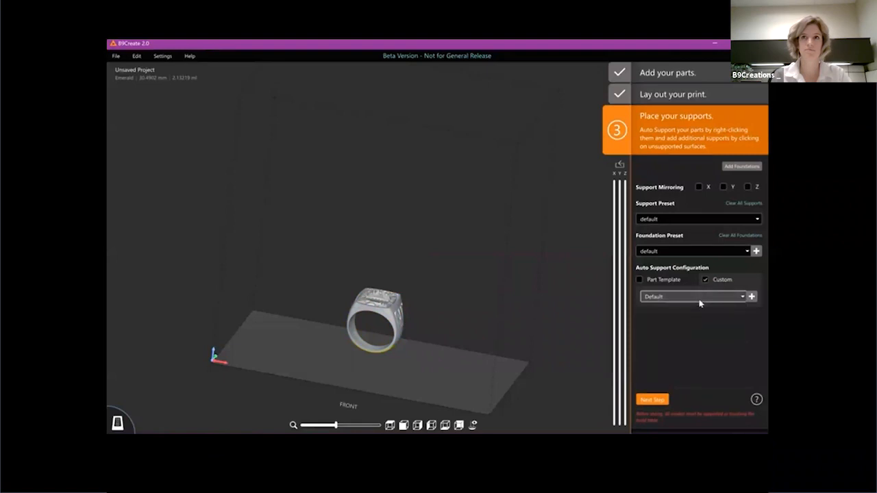
mouse_move(702, 322)
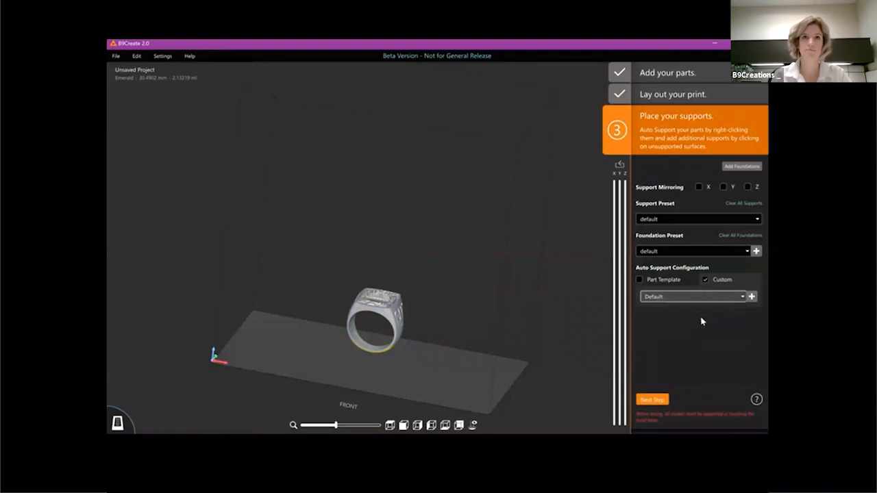
mouse_move(741, 306)
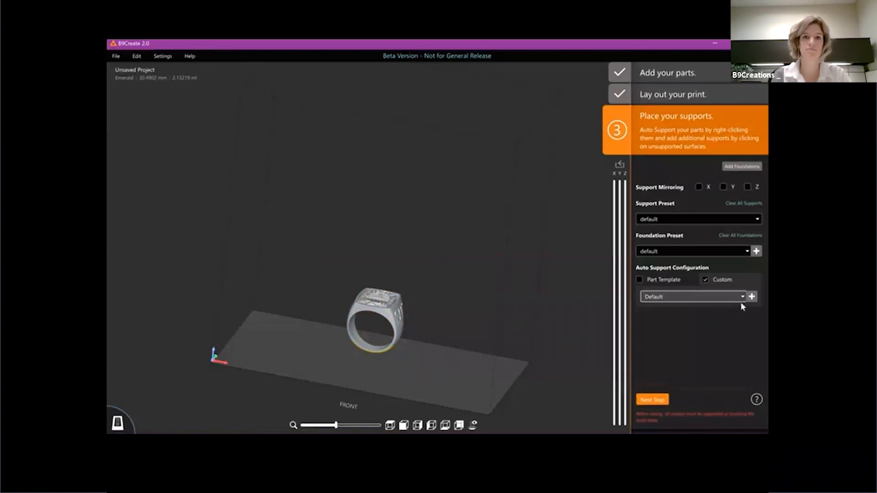
mouse_move(397, 367)
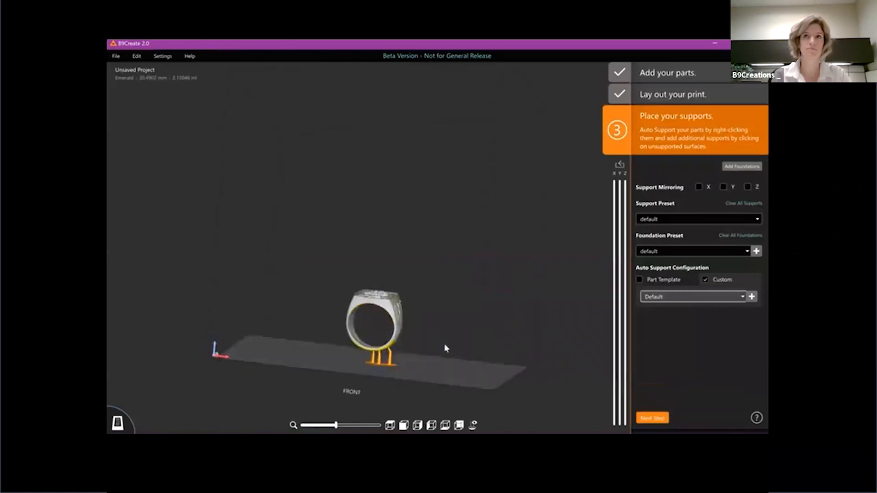
click(651, 418)
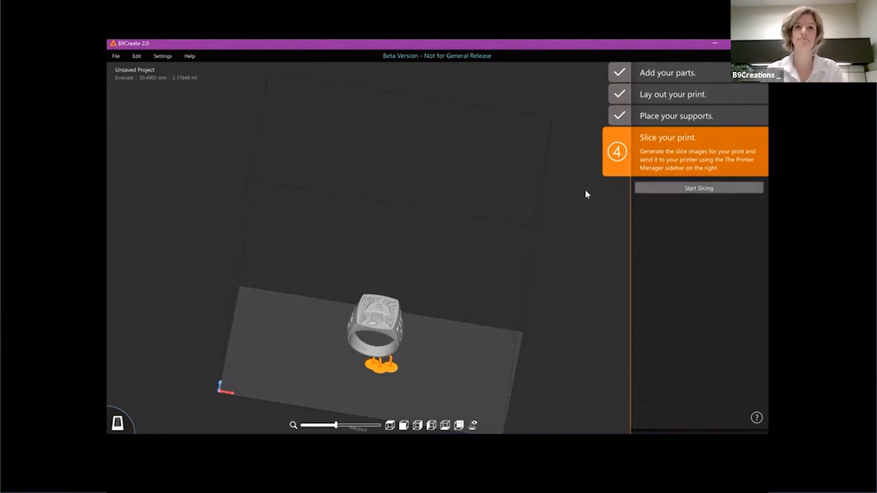
mouse_move(432, 373)
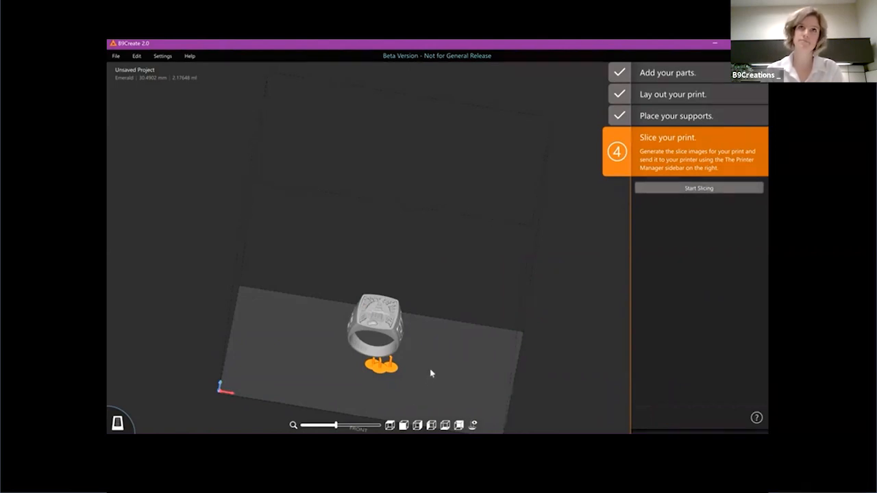
mouse_move(573, 324)
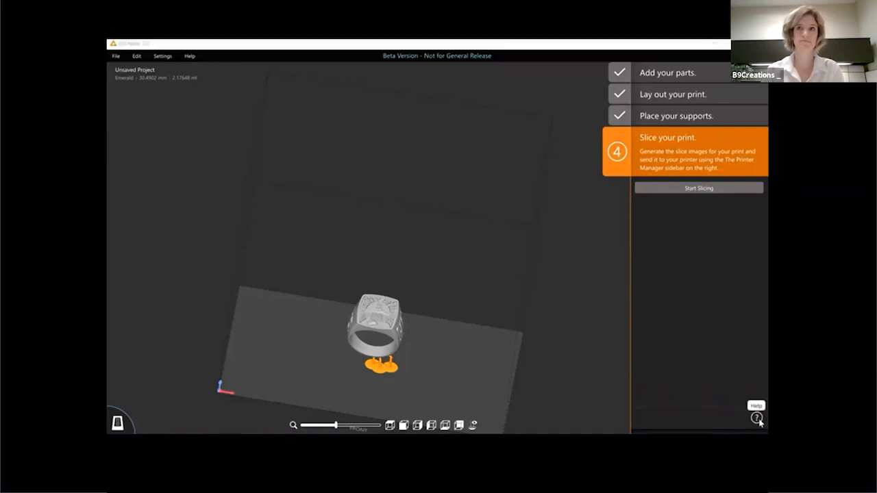
click(757, 417)
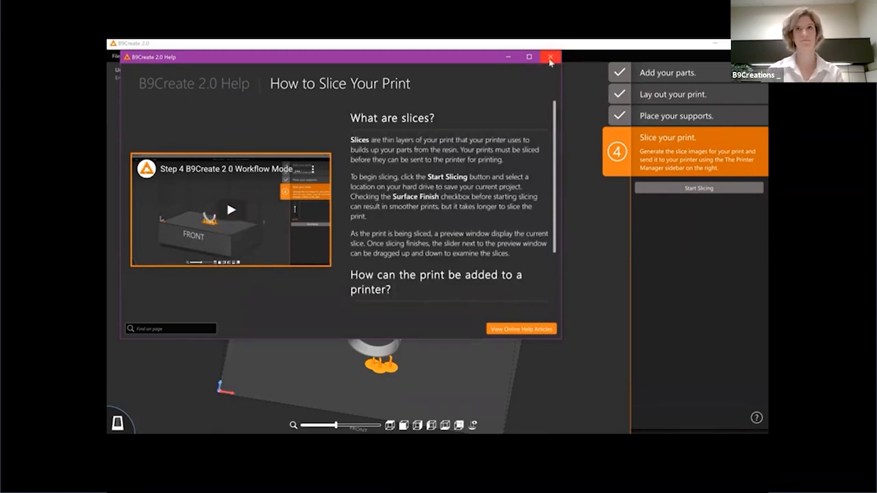
click(551, 57)
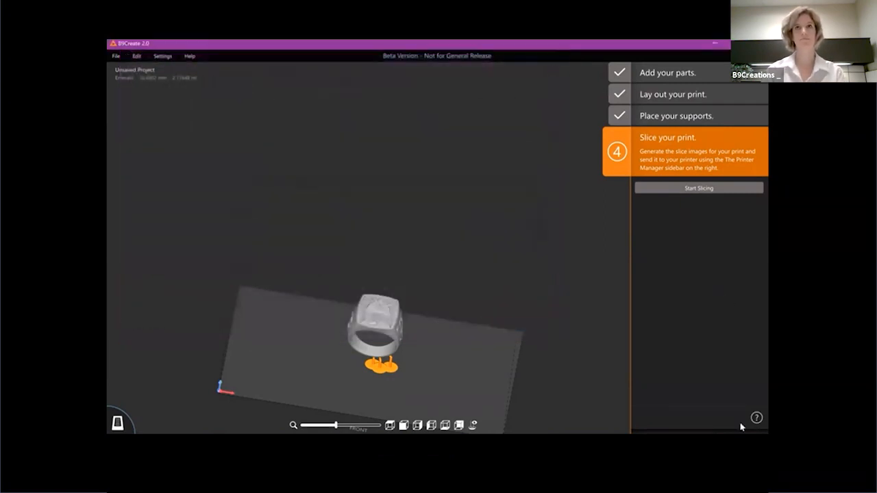